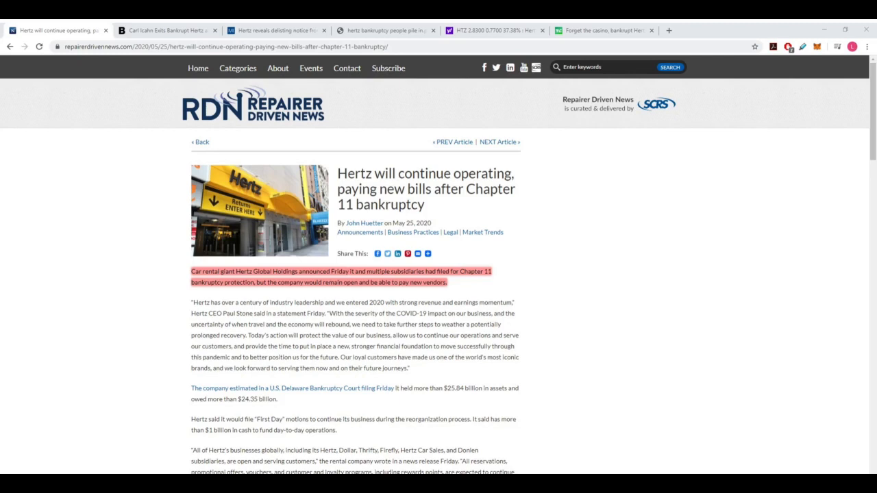
# Switch to the Bloomberg article on Icahn's $1.6 billion Hertz exit and scroll to its opening paragraphs
pyautogui.click(164, 30)
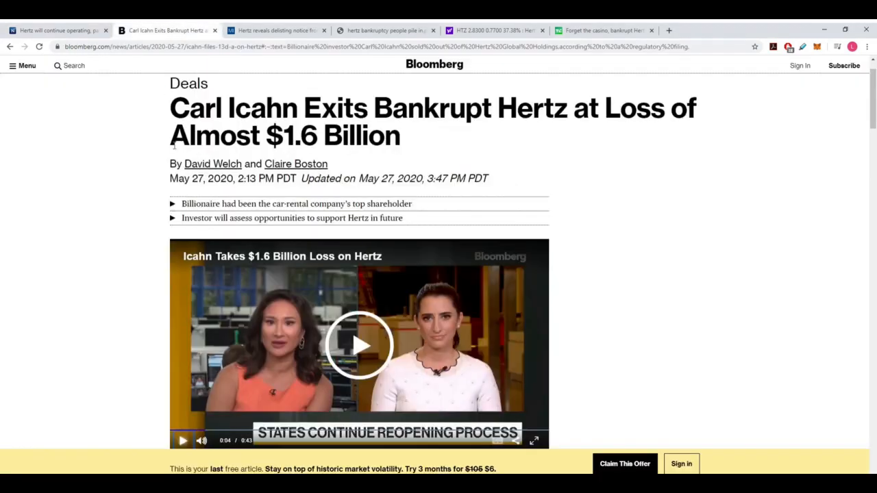
pyautogui.moveTo(137, 195)
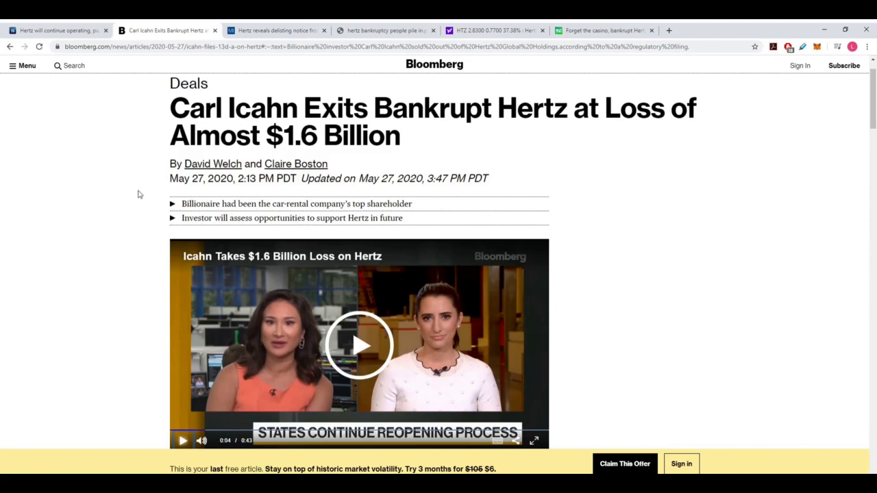
pyautogui.moveTo(521, 133)
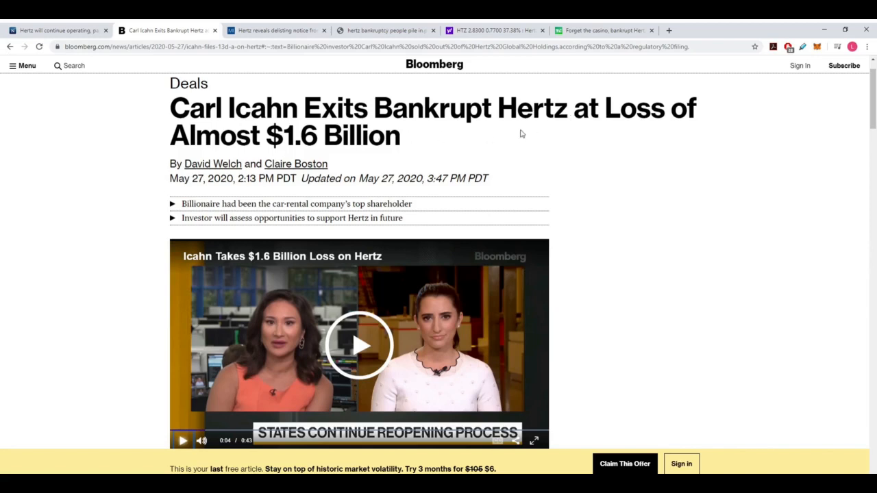
pyautogui.scroll(-3)
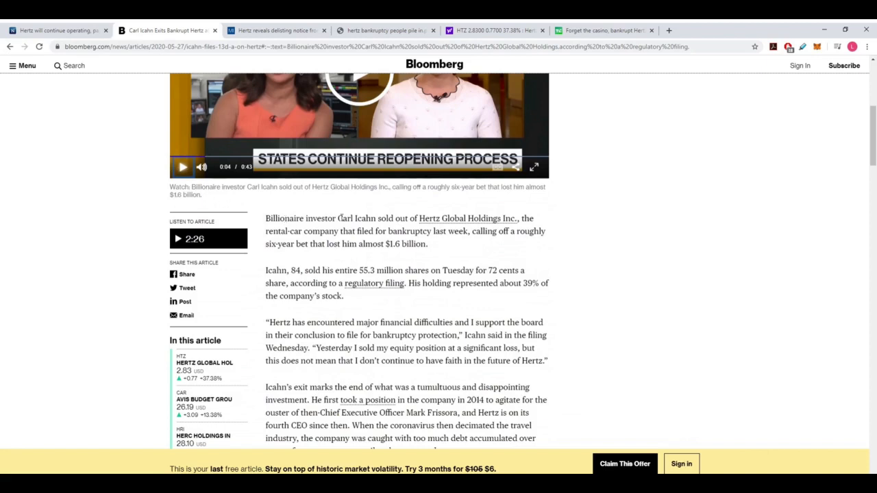
pyautogui.moveTo(461, 224)
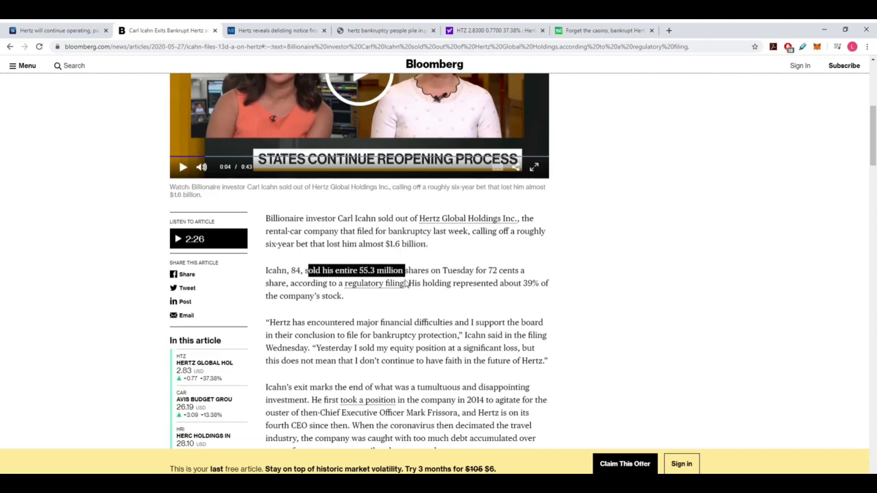
pyautogui.moveTo(517, 285)
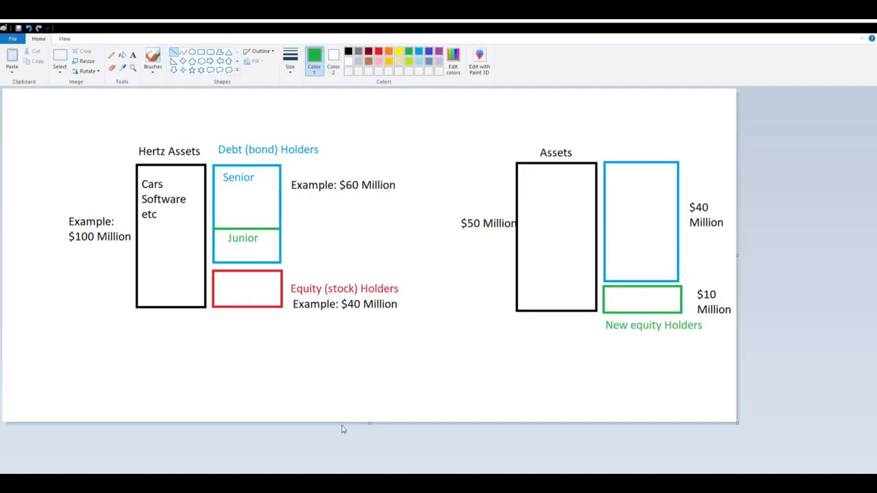
pyautogui.moveTo(278, 341)
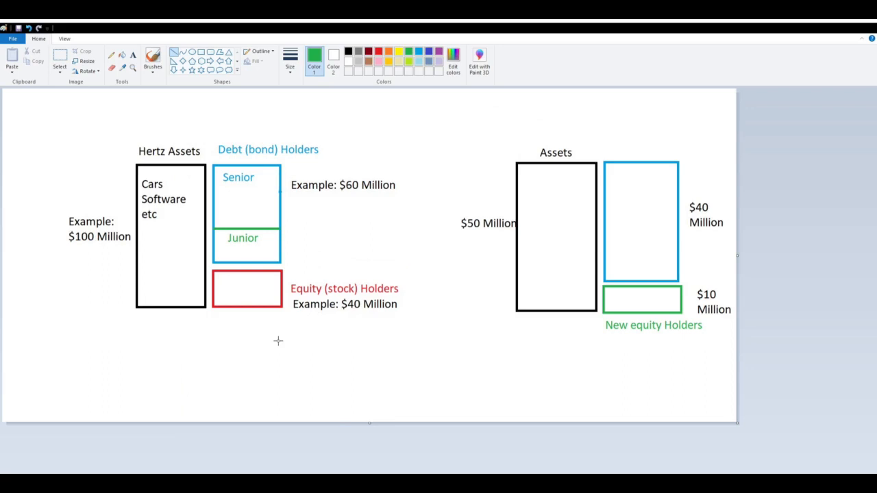
pyautogui.moveTo(274, 314)
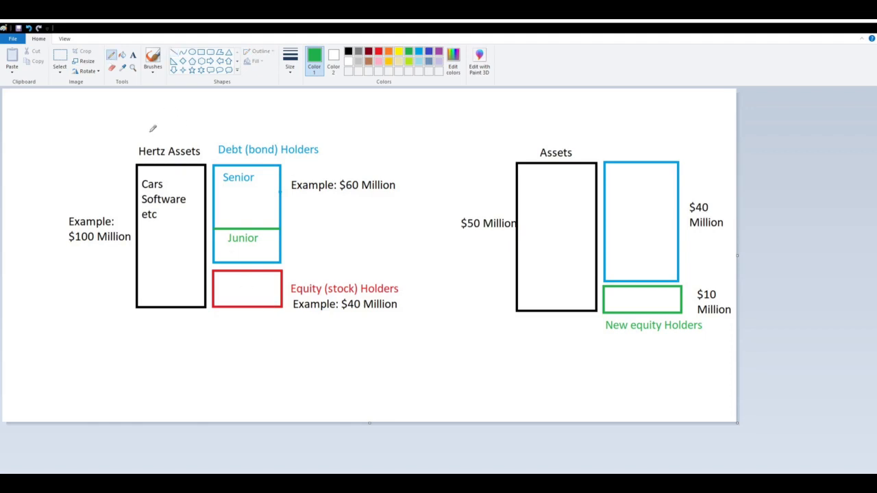
pyautogui.moveTo(209, 148)
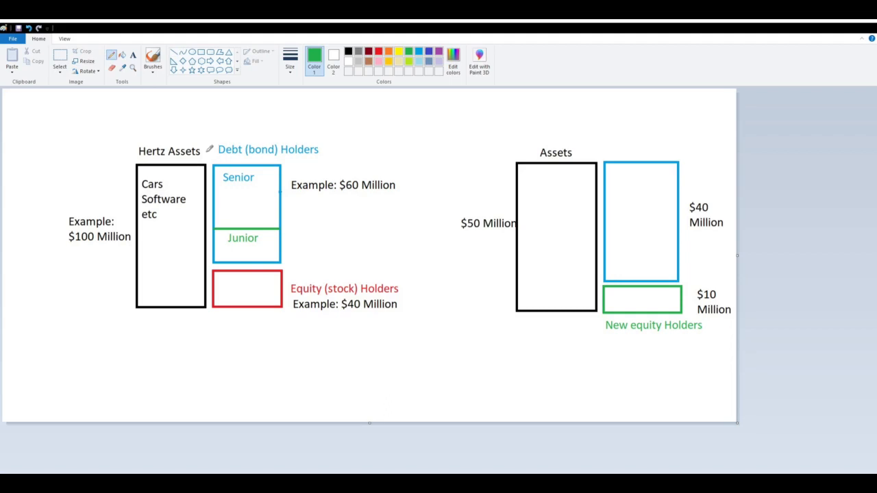
pyautogui.moveTo(167, 134)
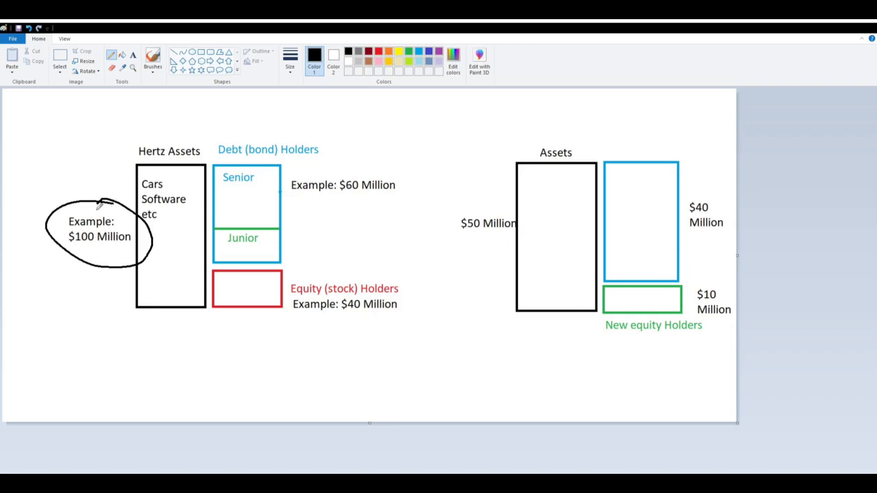
pyautogui.moveTo(215, 187)
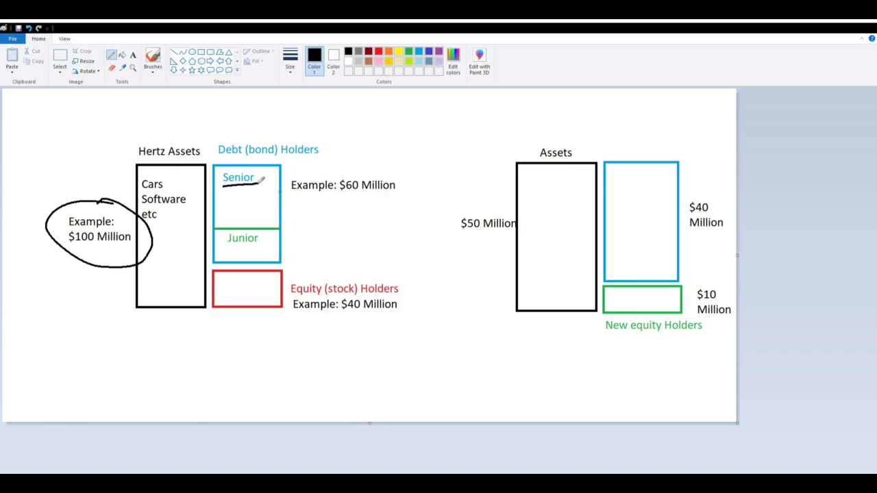
pyautogui.moveTo(171, 279)
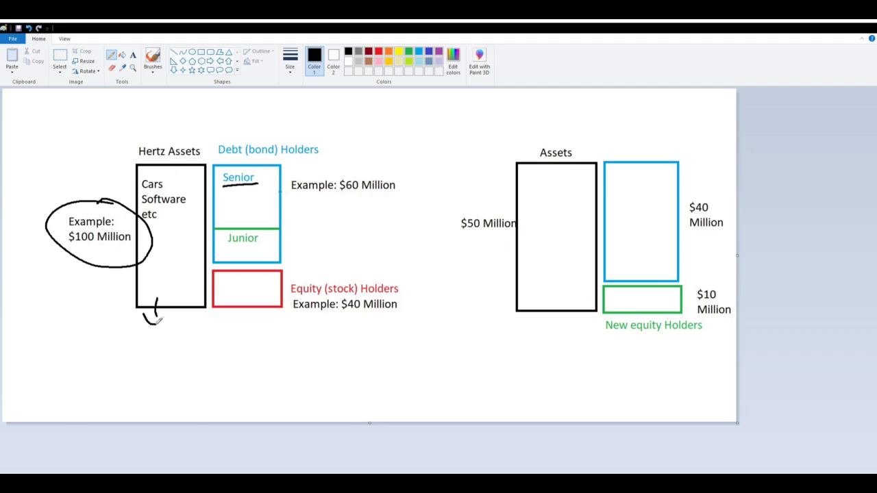
# Draw pencil arrows from assets to cash and into Senior, underline the $60 Million example, and circle 'stock'
pyautogui.moveTo(150, 322); pyautogui.dragTo(185, 342)
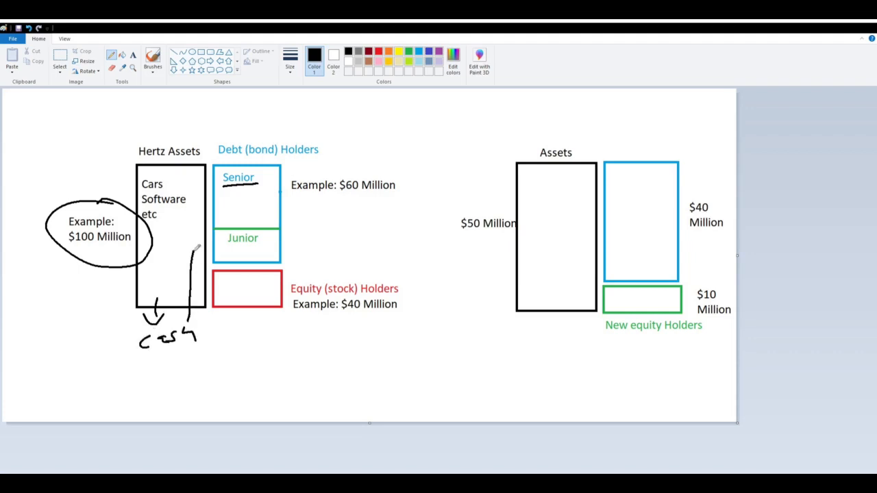
pyautogui.moveTo(195, 247); pyautogui.dragTo(233, 199)
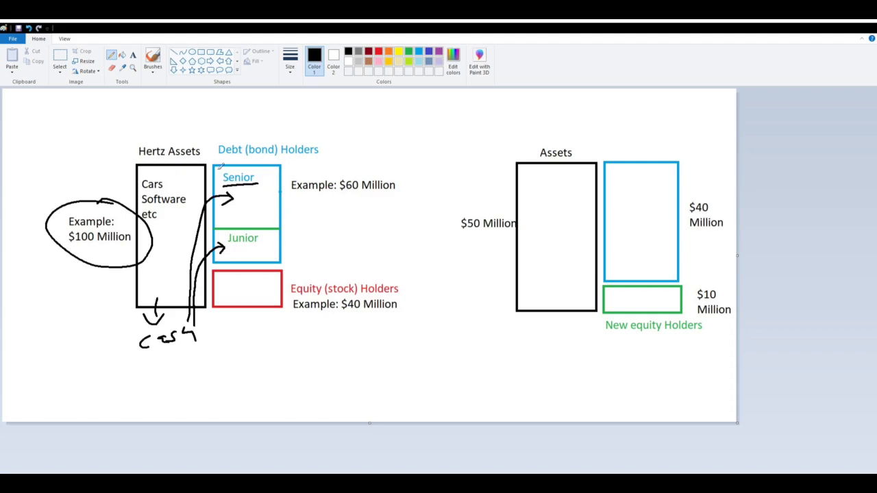
pyautogui.moveTo(296, 192)
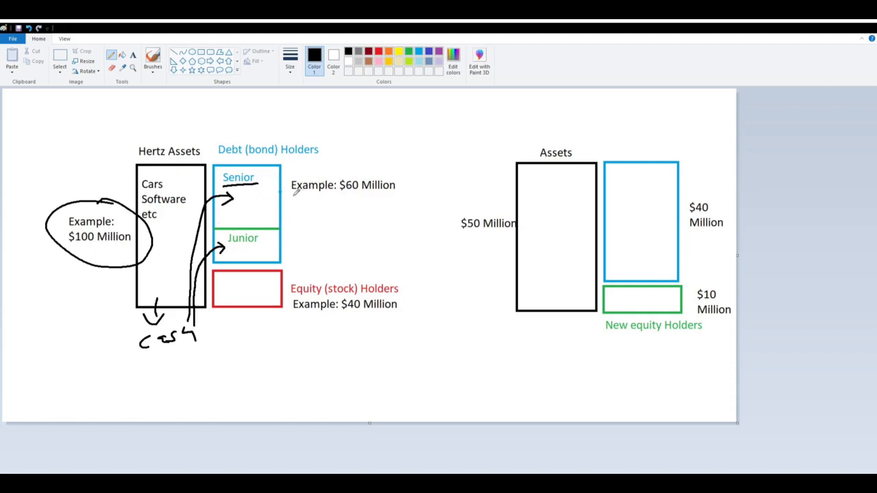
pyautogui.moveTo(291, 196); pyautogui.dragTo(394, 195)
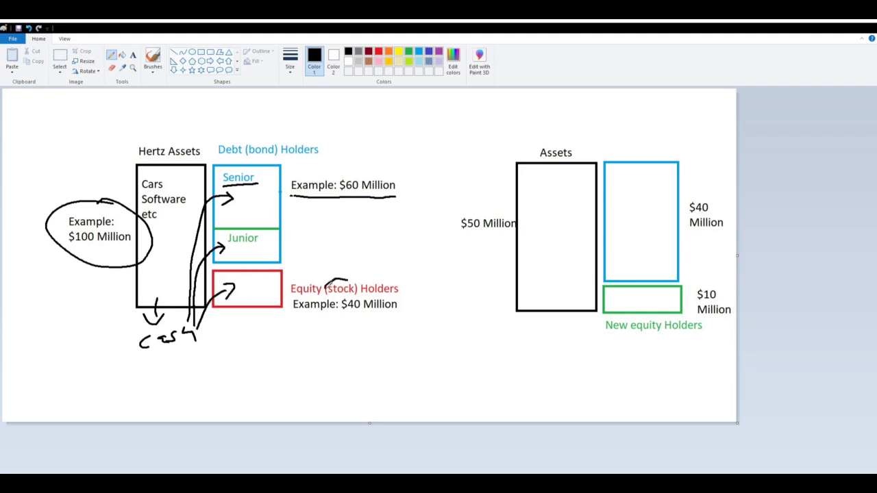
pyautogui.moveTo(327, 281); pyautogui.dragTo(349, 295)
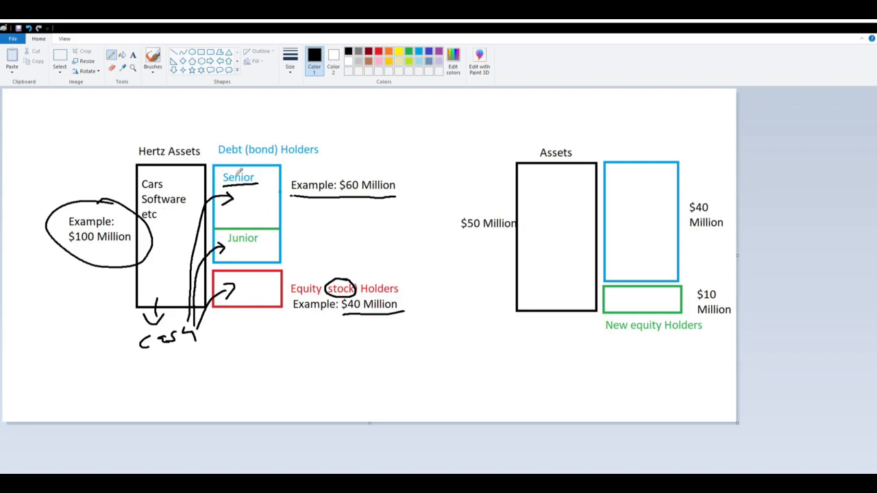
pyautogui.moveTo(250, 289)
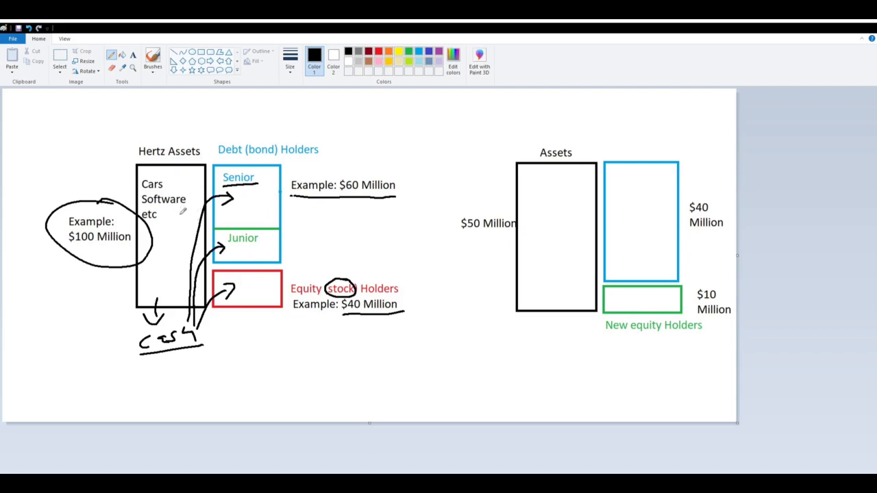
pyautogui.moveTo(564, 190)
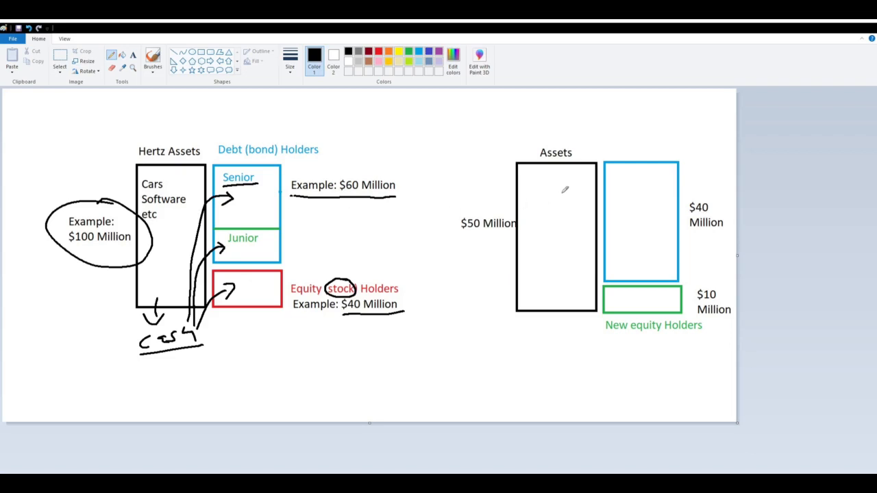
pyautogui.moveTo(318, 224)
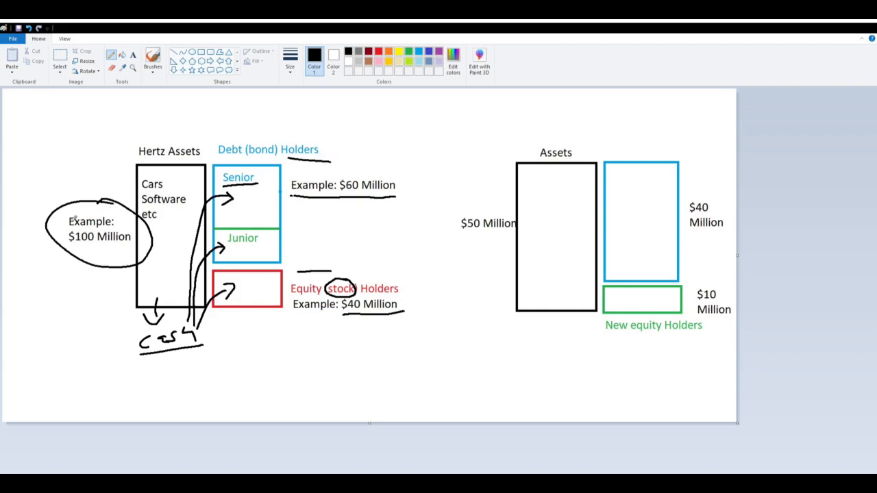
pyautogui.moveTo(493, 201)
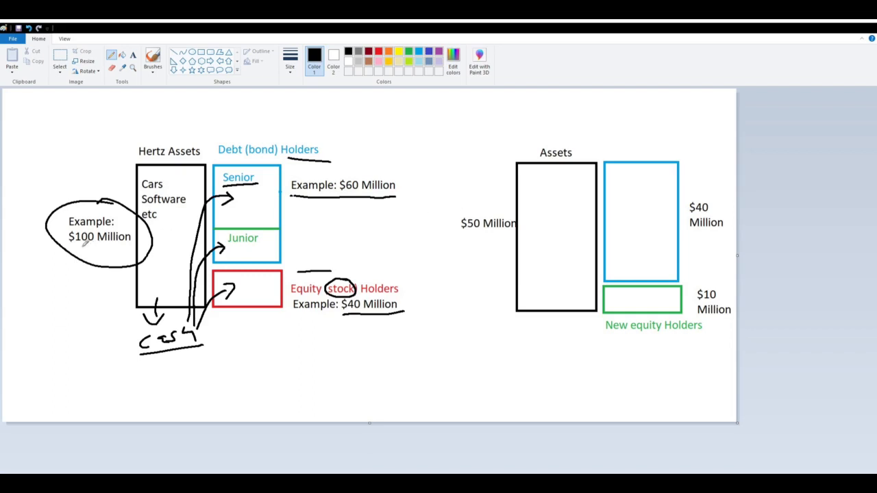
# Underline $100 Million and $50 Million and outline the $60 Million and $40 Million amounts
pyautogui.moveTo(463, 235); pyautogui.dragTo(510, 229)
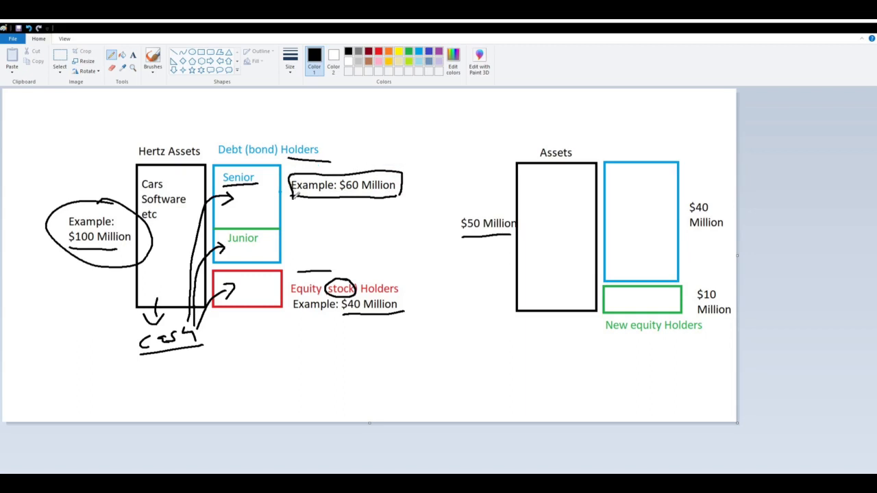
pyautogui.moveTo(685, 236); pyautogui.dragTo(729, 233)
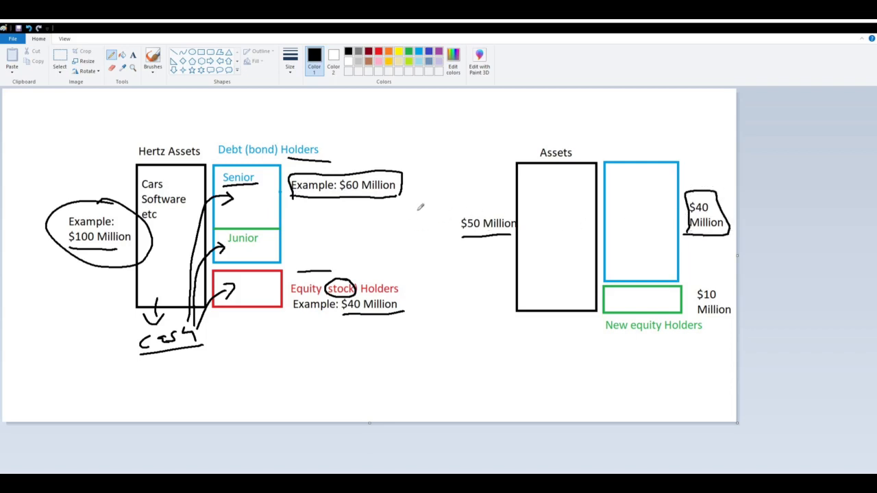
pyautogui.moveTo(243, 195); pyautogui.dragTo(263, 193)
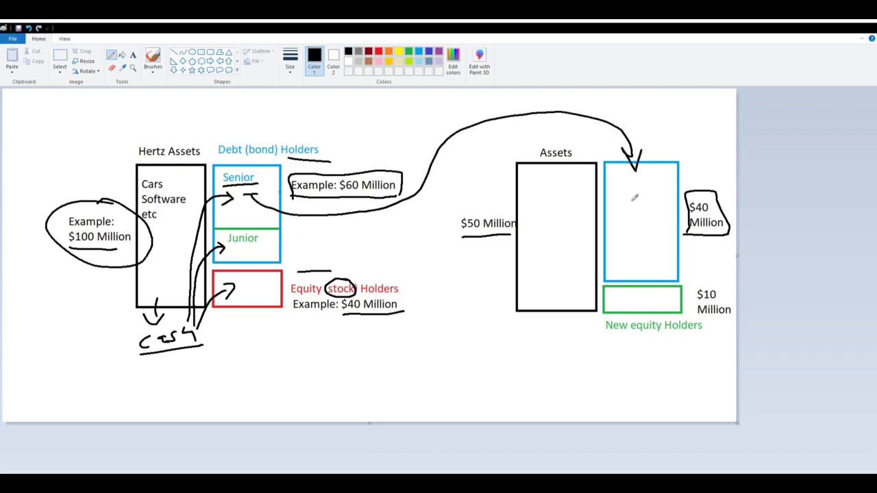
# Draw an arrow from Senior to the new debt box and write 'Senior' inside it
pyautogui.moveTo(620, 202); pyautogui.dragTo(647, 199)
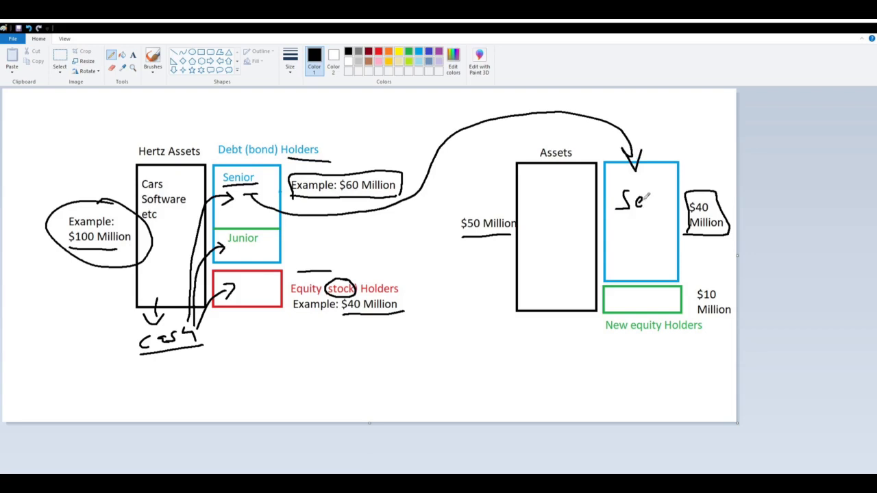
pyautogui.moveTo(641, 198); pyautogui.dragTo(657, 199)
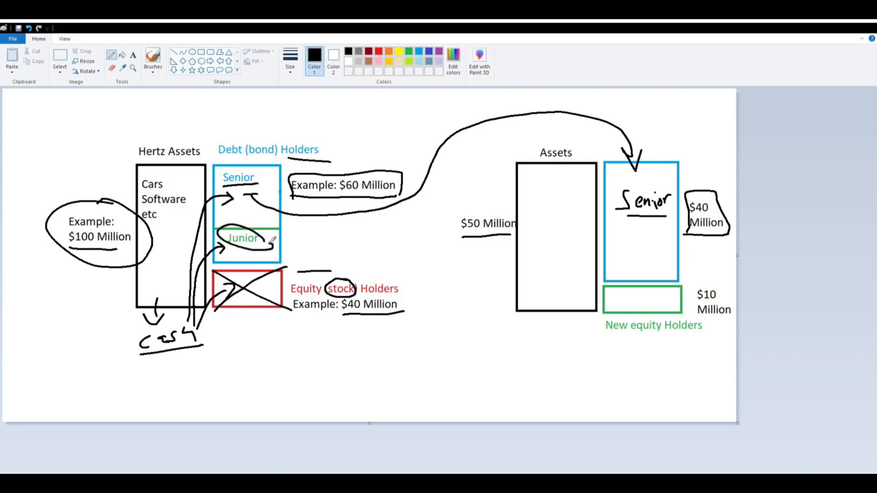
# Draw a curved arrow from Junior bonds to the new equity box, mark it 'H', and underline its labels
pyautogui.moveTo(267, 243); pyautogui.dragTo(572, 343)
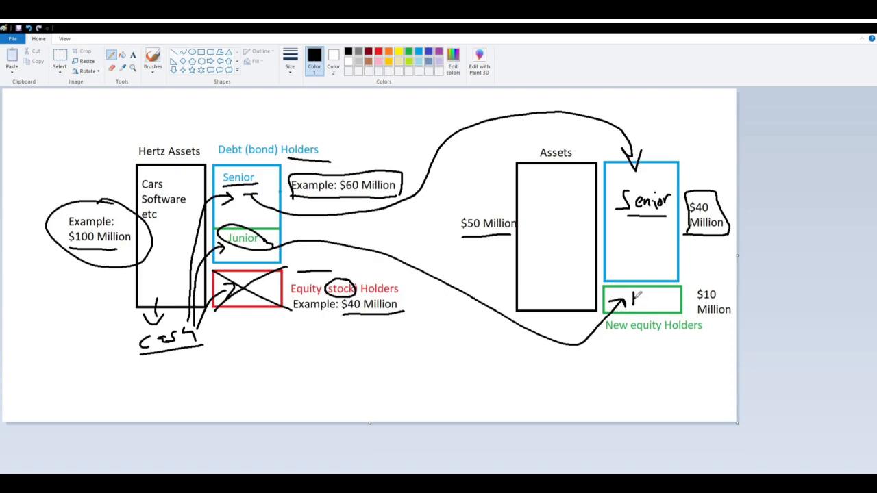
pyautogui.moveTo(624, 301); pyautogui.dragTo(641, 295)
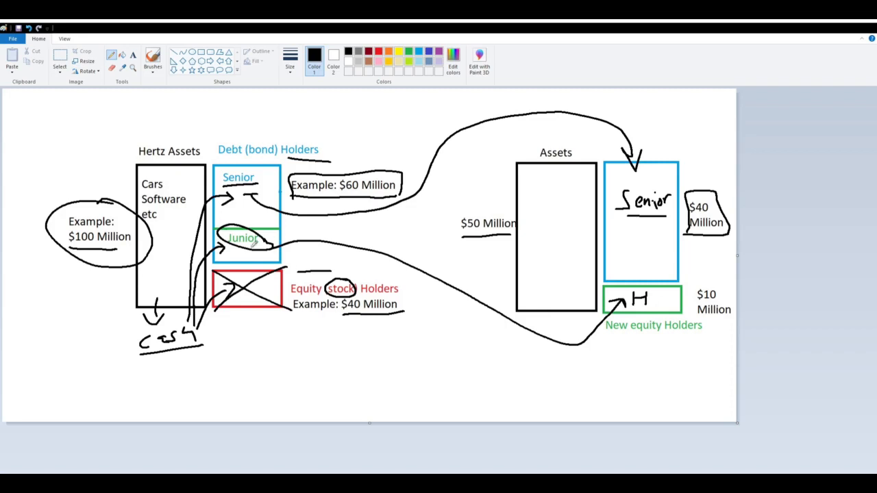
pyautogui.moveTo(610, 335); pyautogui.dragTo(708, 336)
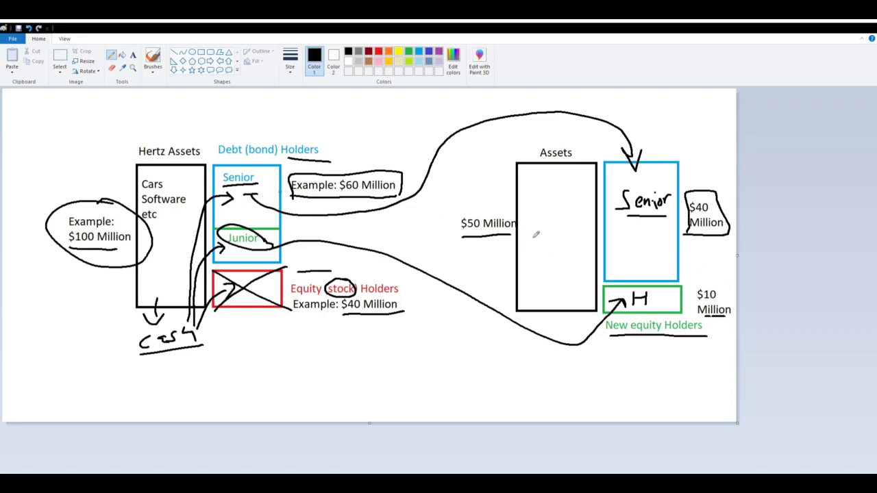
pyautogui.moveTo(291, 301)
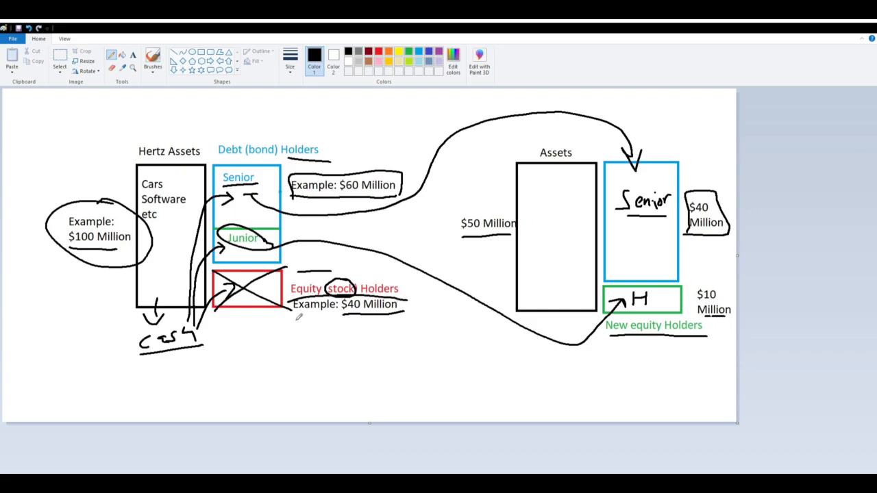
pyautogui.moveTo(257, 120)
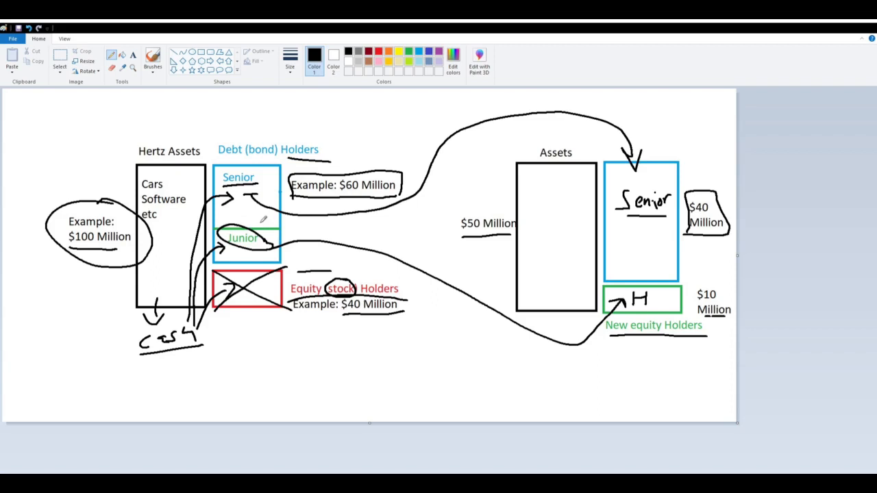
pyautogui.moveTo(529, 266)
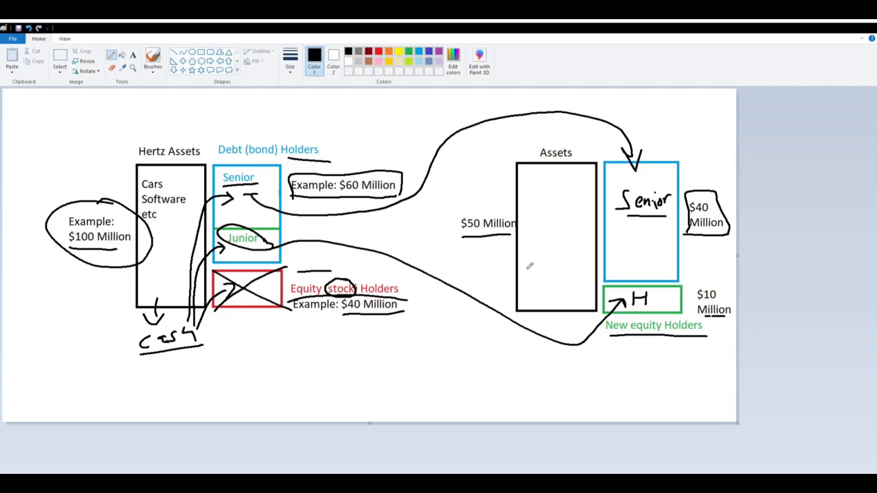
pyautogui.moveTo(608, 229)
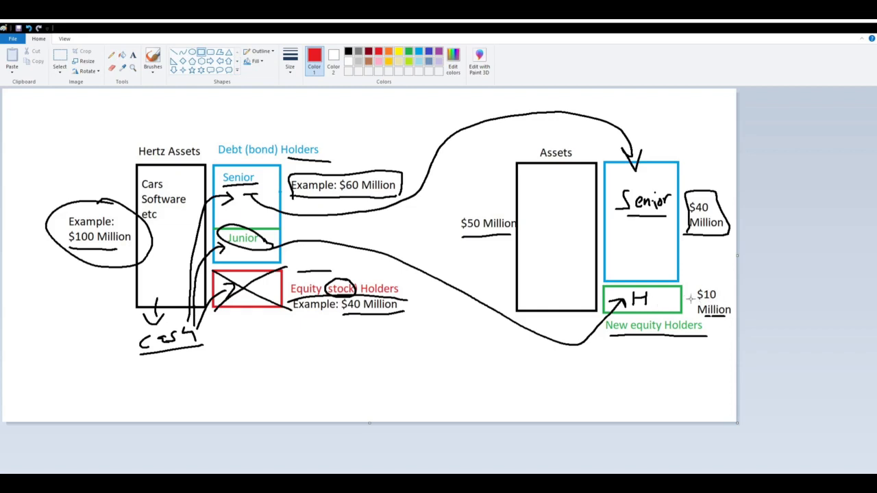
pyautogui.moveTo(609, 348)
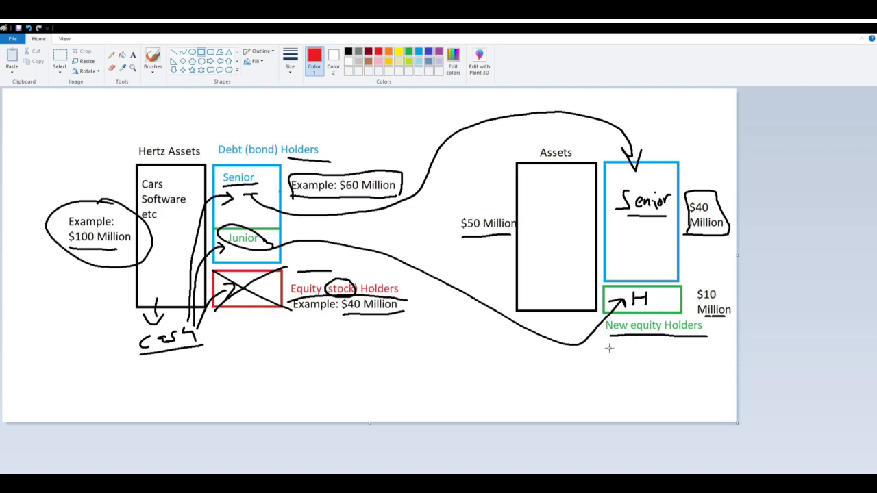
# Add a red bar under New equity Holders and a red arrow from the old equity box to it
pyautogui.moveTo(606, 340); pyautogui.dragTo(651, 351)
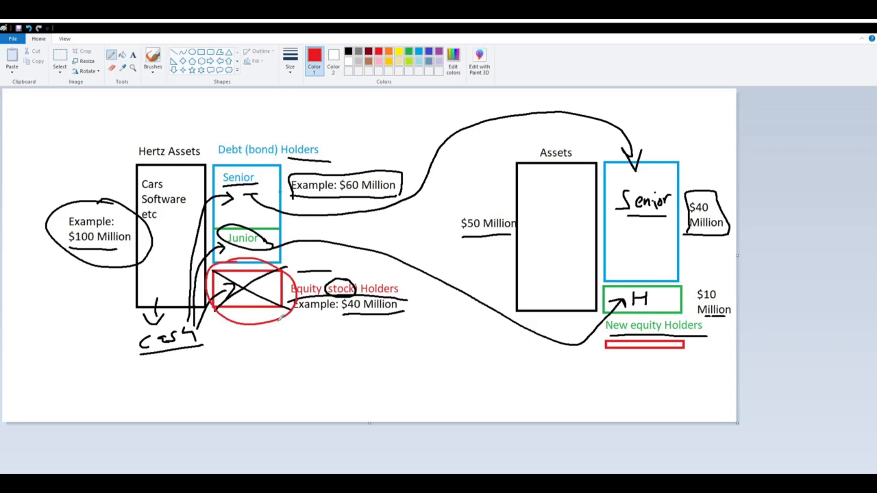
pyautogui.moveTo(278, 319); pyautogui.dragTo(606, 349)
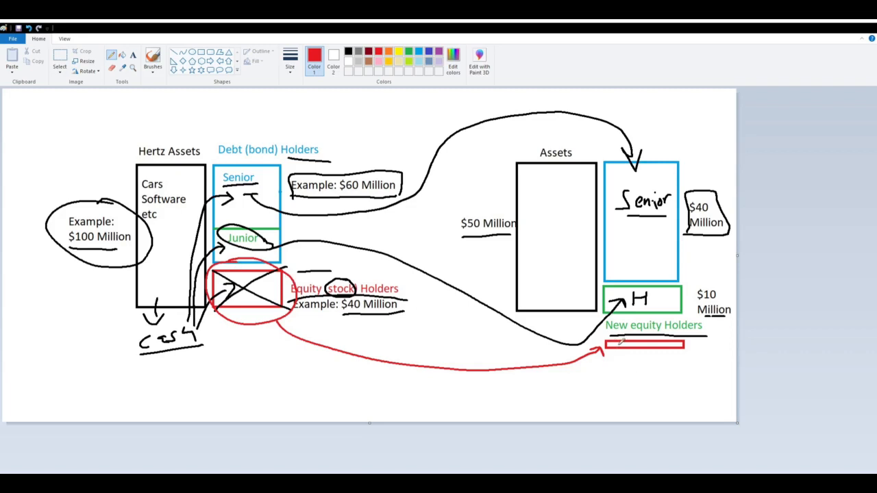
pyautogui.moveTo(477, 272)
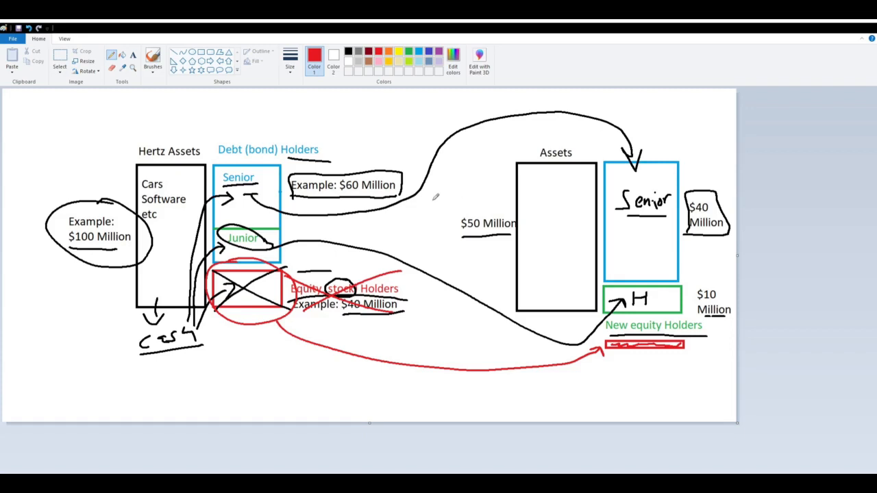
pyautogui.moveTo(828, 29)
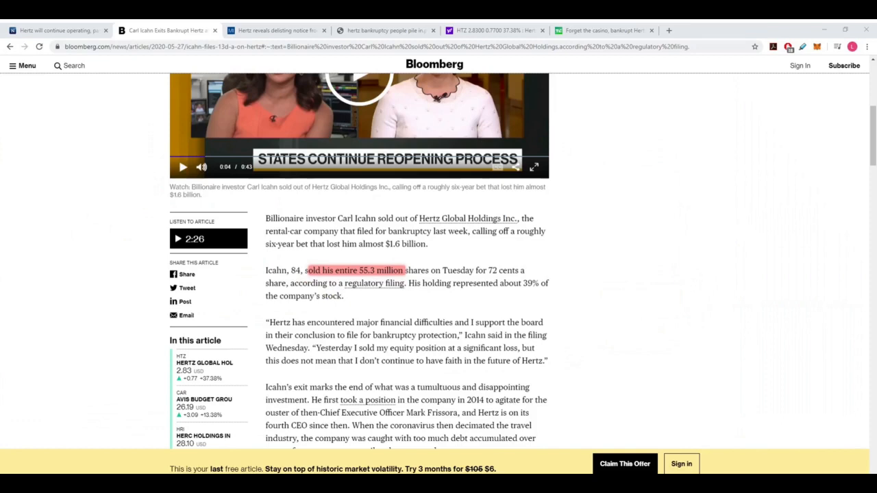
# Read through the Markets Insider Hertz delisting article, then show the Hertz price vs. users-holding chart
pyautogui.click(274, 30)
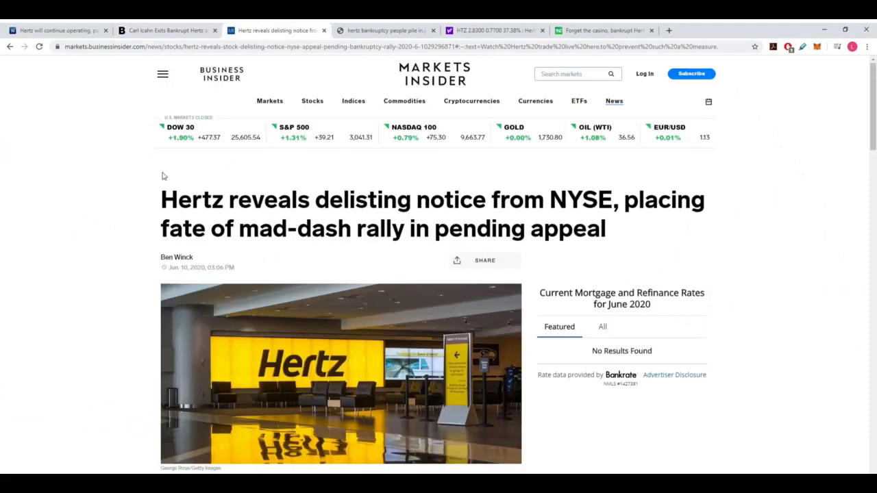
pyautogui.scroll(-3)
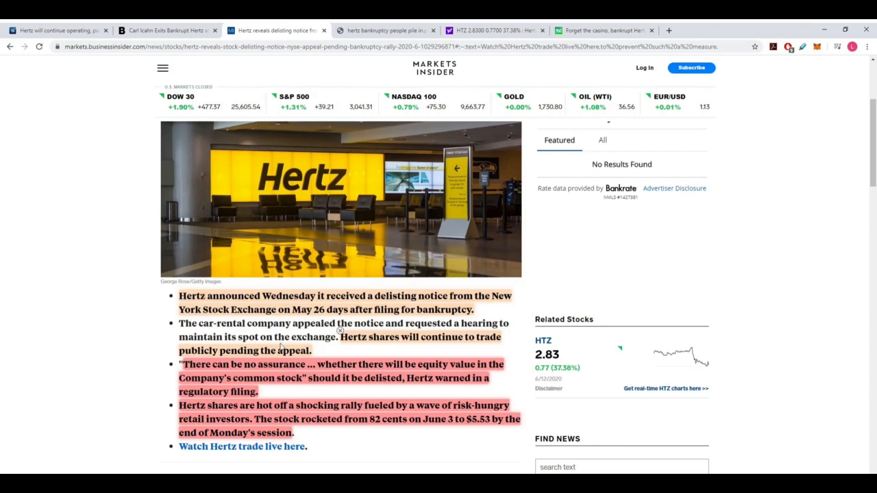
pyautogui.scroll(-3)
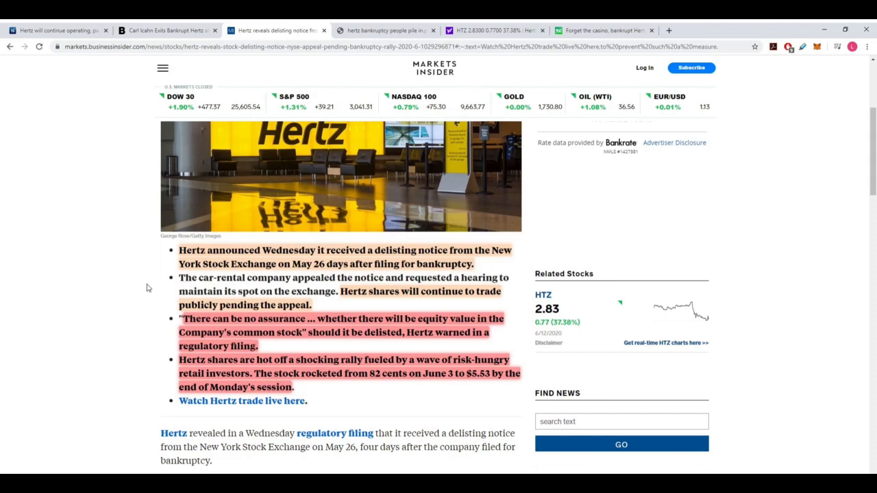
pyautogui.moveTo(175, 320)
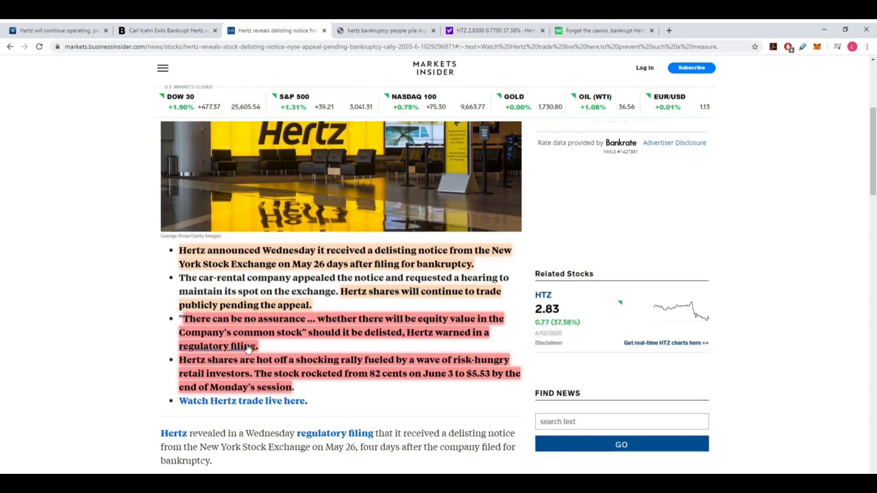
pyautogui.moveTo(273, 351)
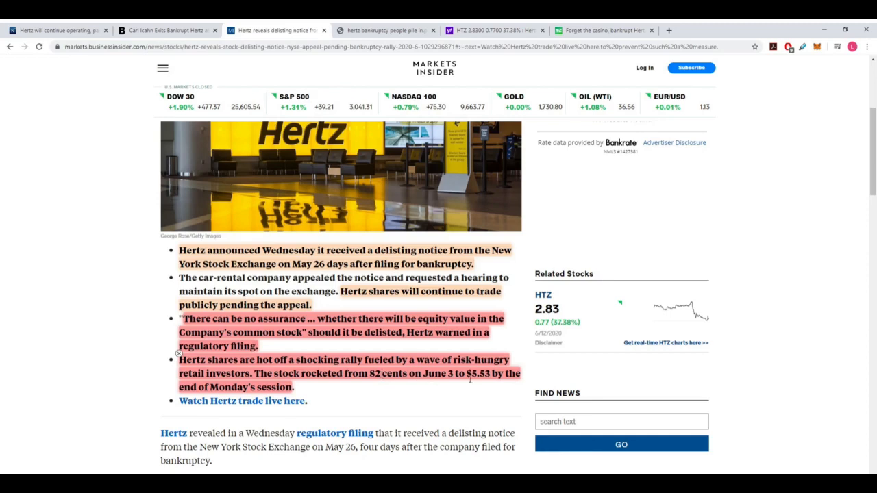
pyautogui.scroll(-3)
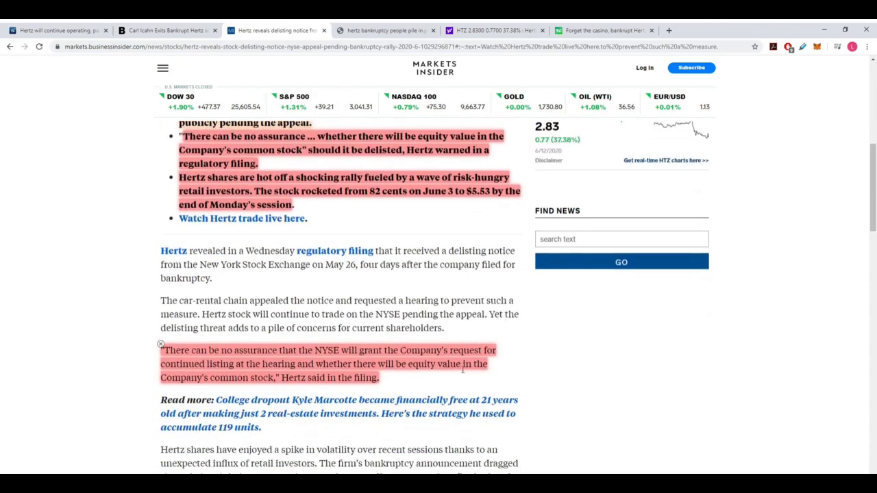
pyautogui.scroll(-3)
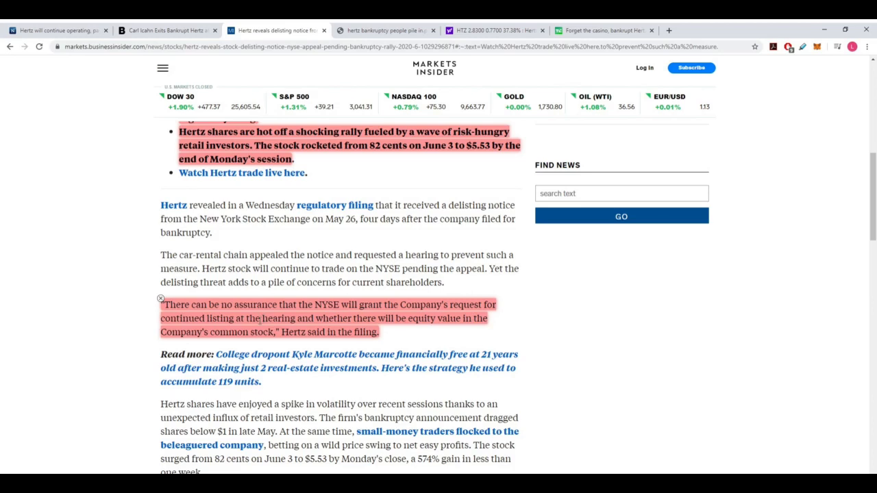
pyautogui.click(385, 30)
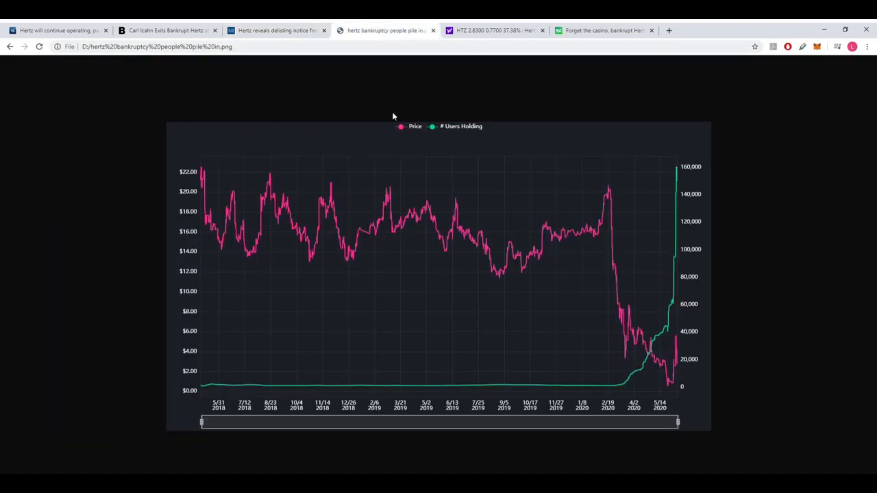
pyautogui.moveTo(496, 208)
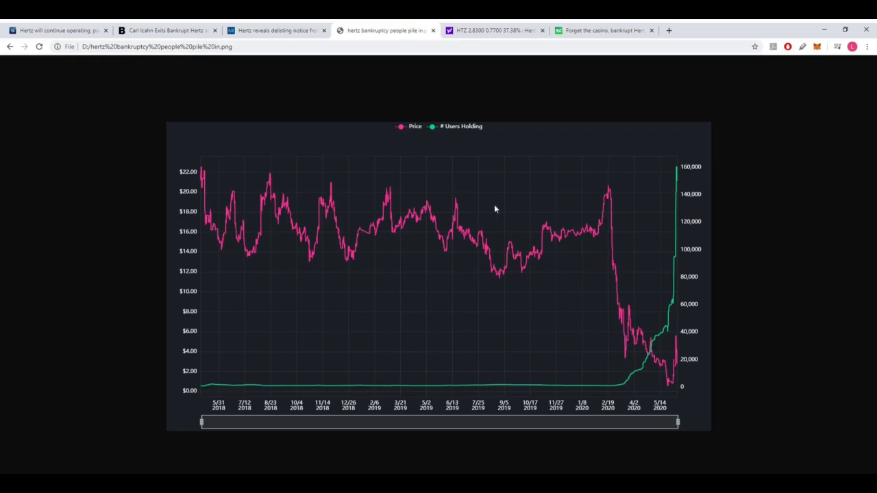
pyautogui.moveTo(514, 211)
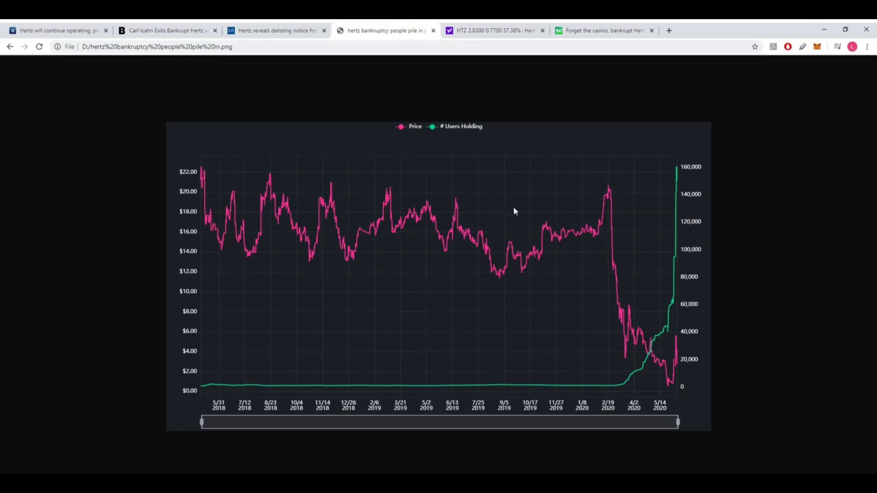
pyautogui.moveTo(510, 233)
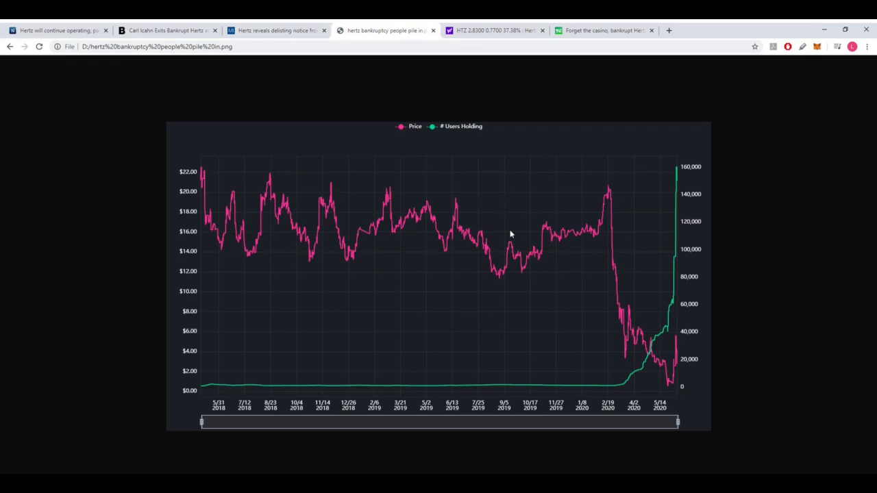
pyautogui.moveTo(516, 213)
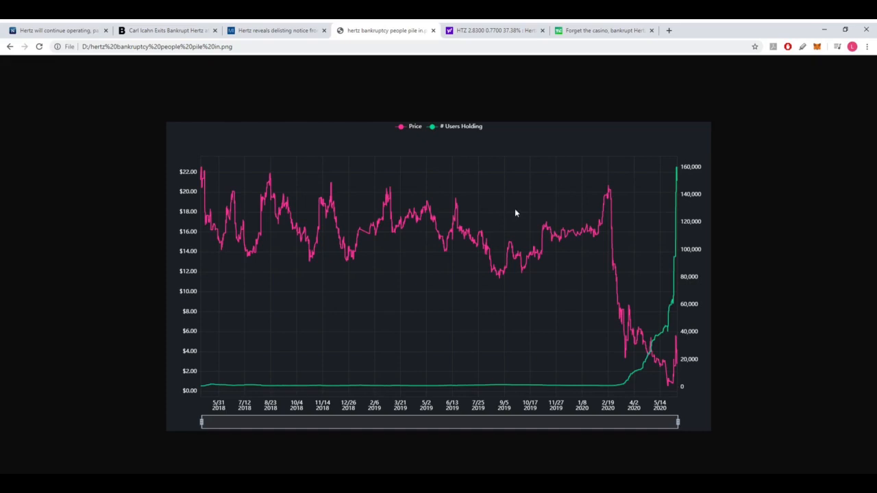
pyautogui.moveTo(530, 222)
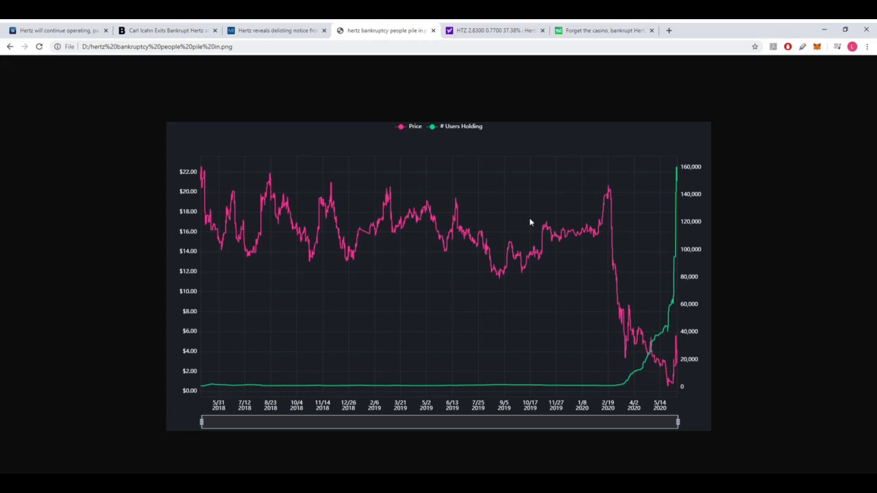
pyautogui.moveTo(443, 222)
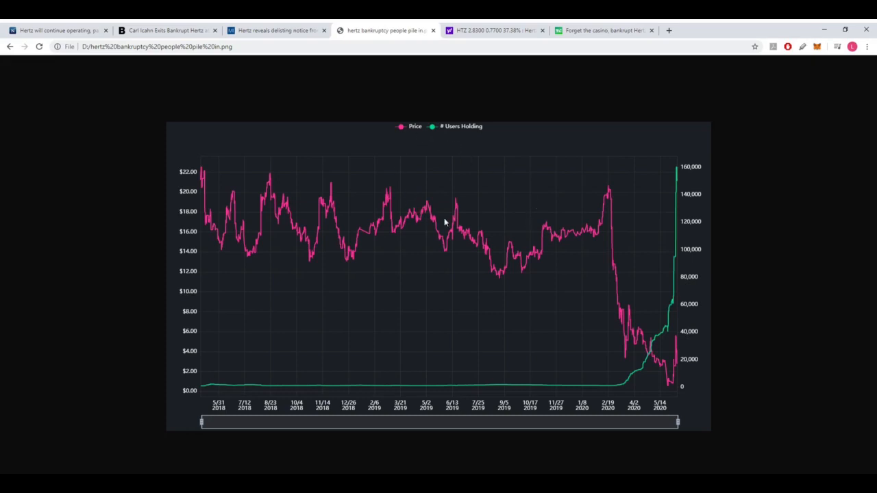
pyautogui.moveTo(609, 194)
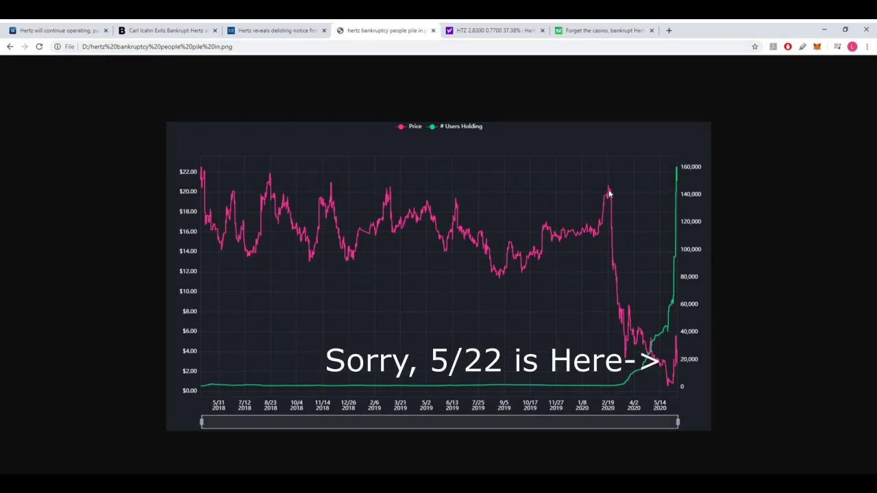
pyautogui.moveTo(612, 232)
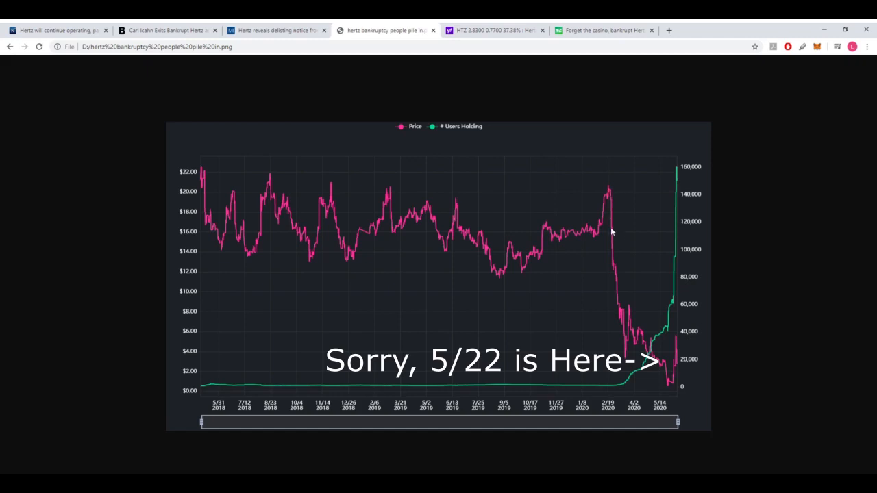
pyautogui.moveTo(574, 387)
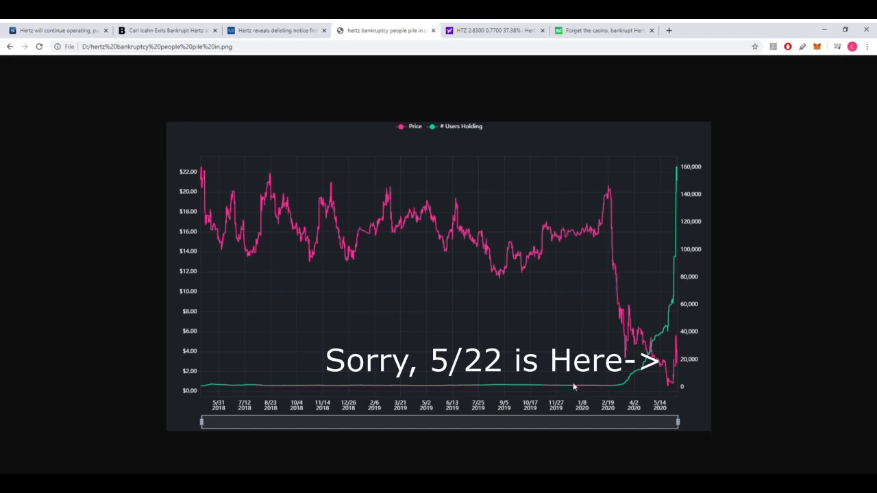
pyautogui.moveTo(547, 390)
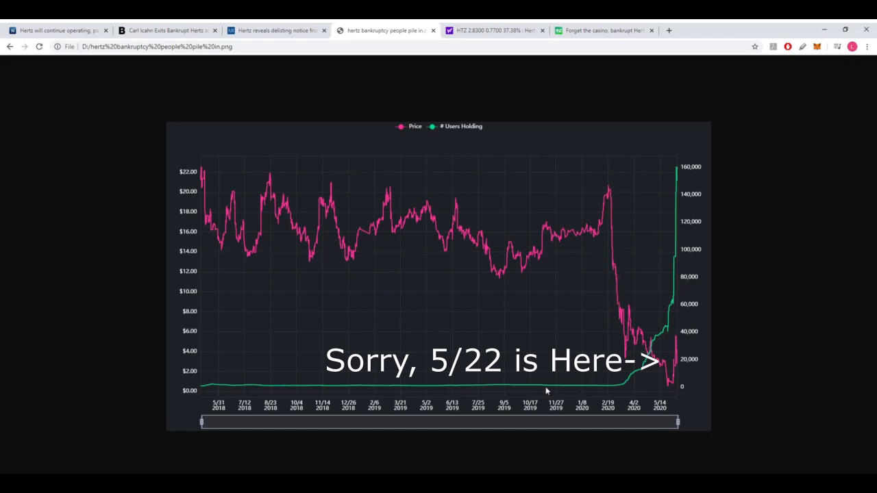
pyautogui.moveTo(680, 243)
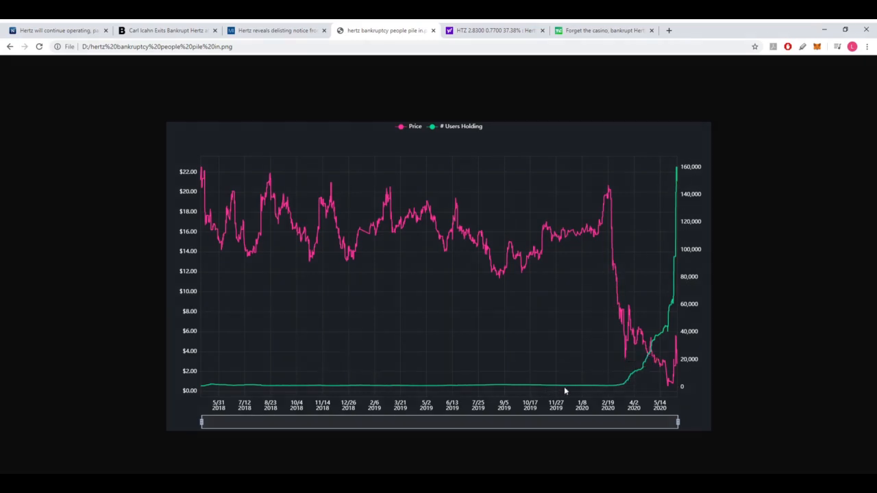
pyautogui.moveTo(599, 389)
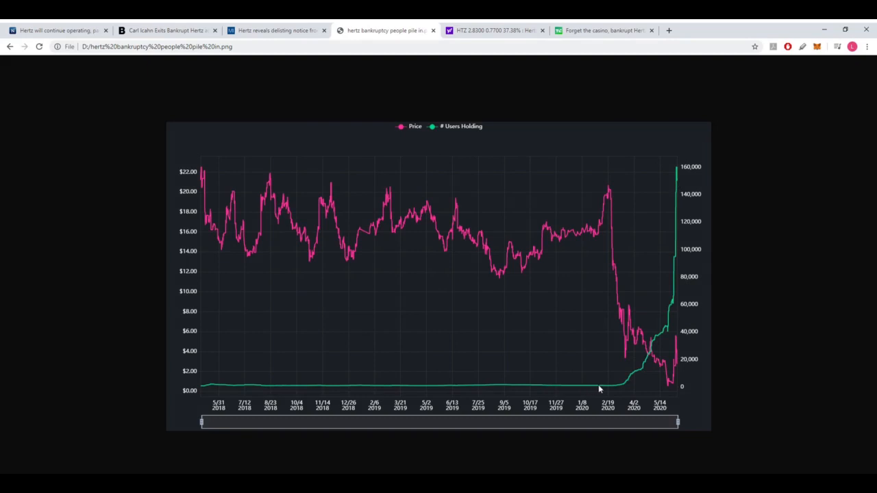
pyautogui.moveTo(613, 189)
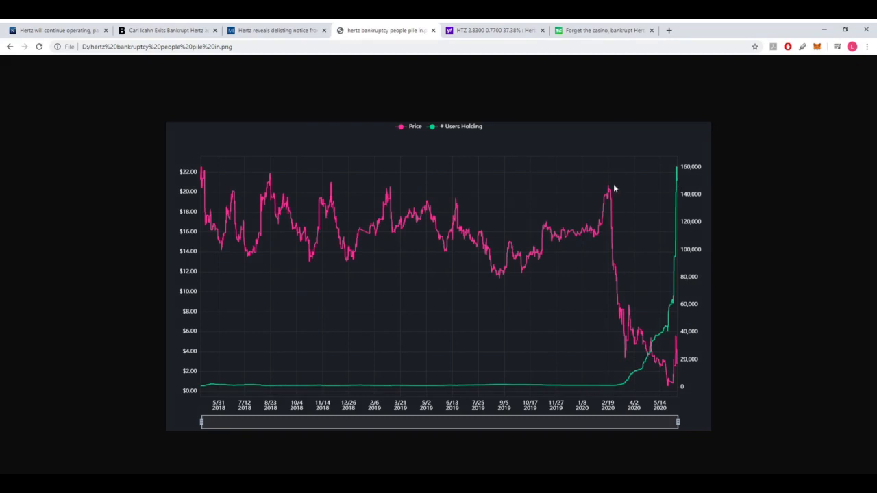
pyautogui.moveTo(620, 310)
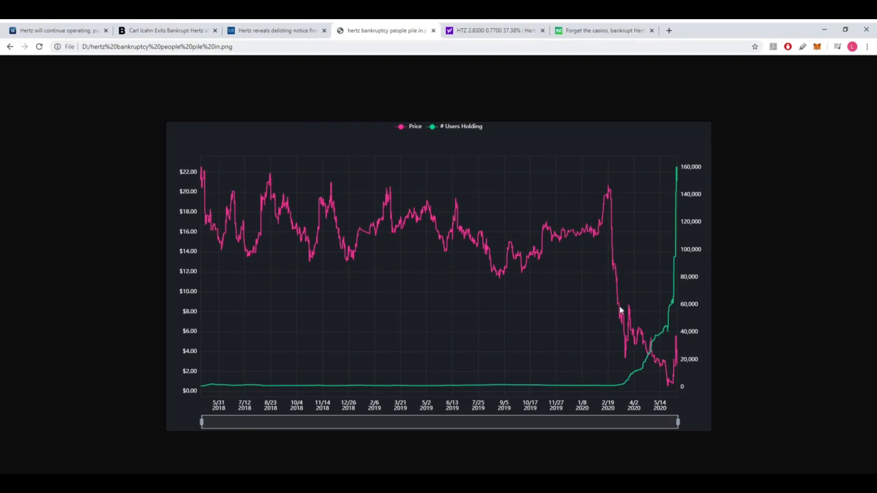
pyautogui.moveTo(616, 306)
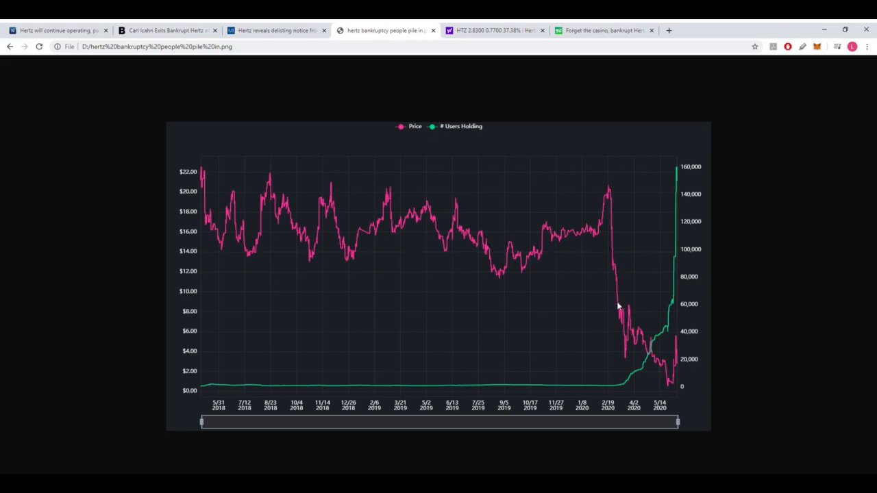
pyautogui.moveTo(629, 385)
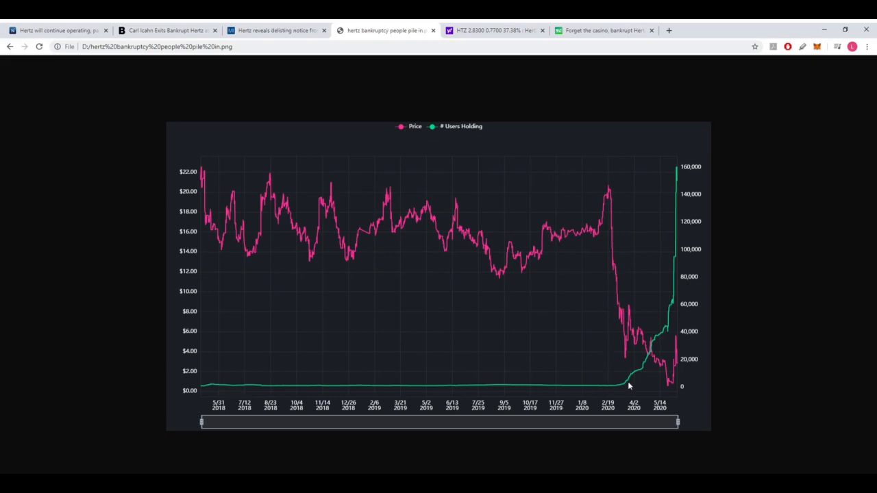
pyautogui.moveTo(671, 324)
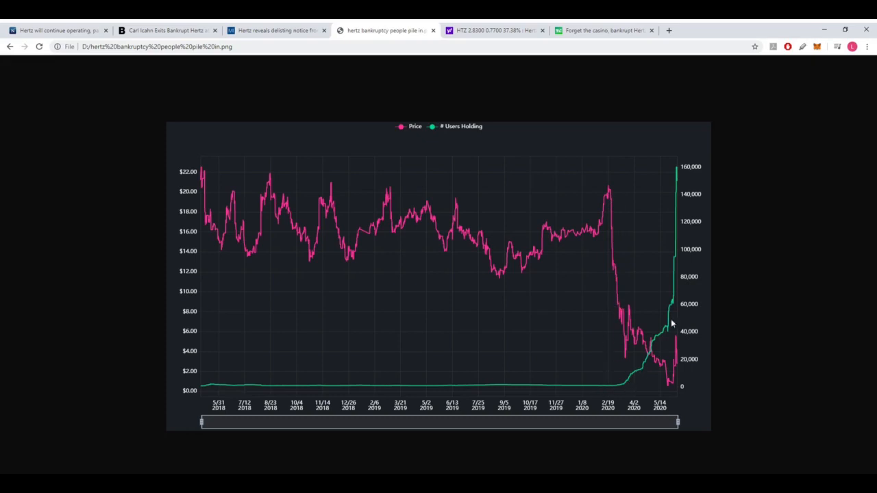
pyautogui.moveTo(626, 314)
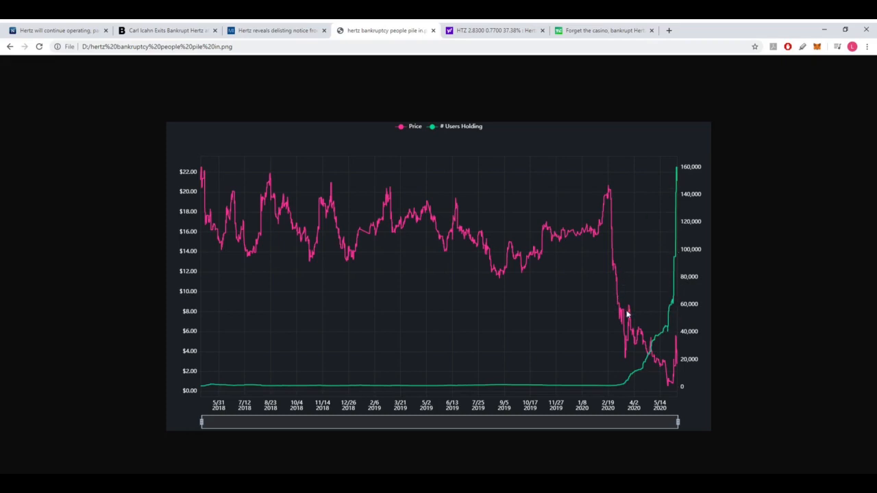
pyautogui.moveTo(625, 317)
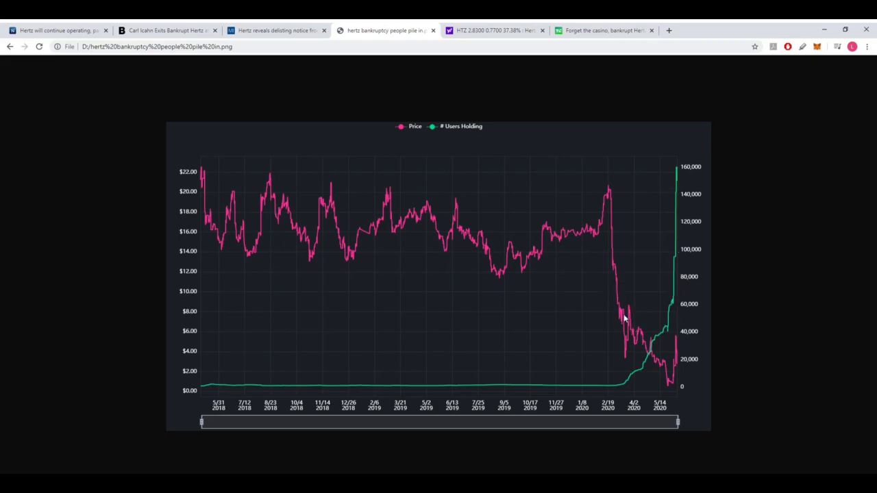
pyautogui.moveTo(678, 355)
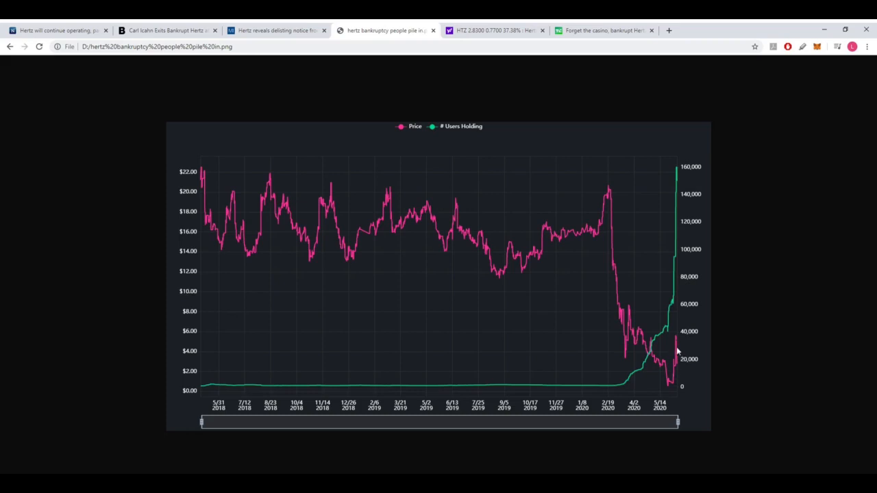
pyautogui.moveTo(678, 356)
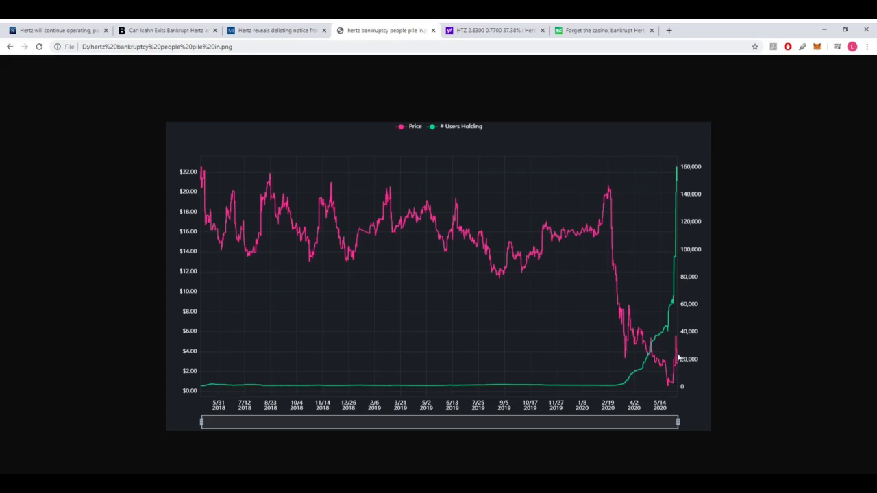
pyautogui.moveTo(629, 379)
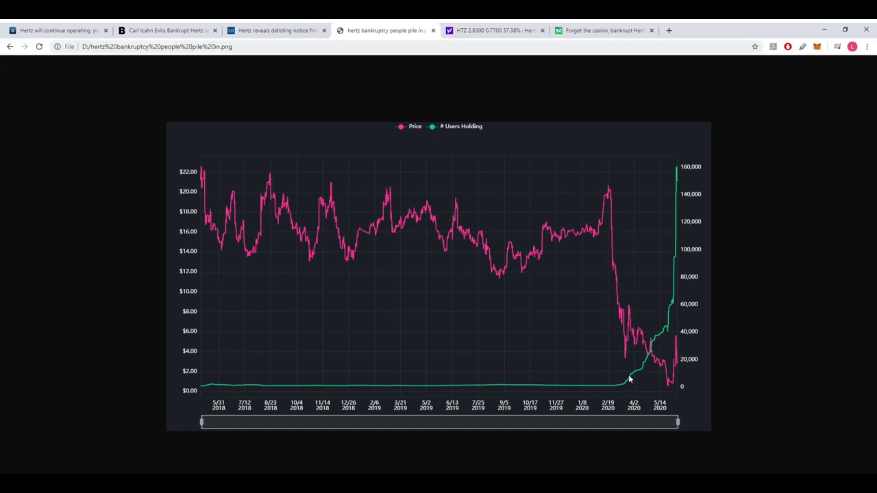
pyautogui.moveTo(674, 169)
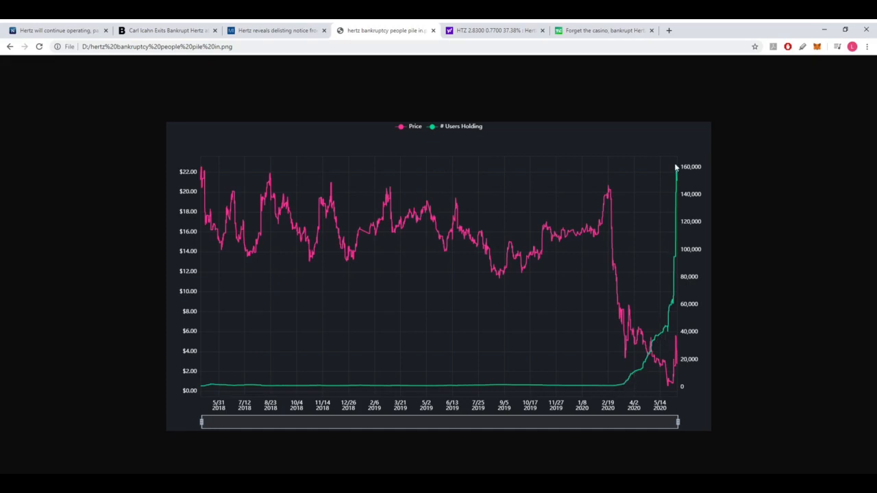
pyautogui.moveTo(672, 199)
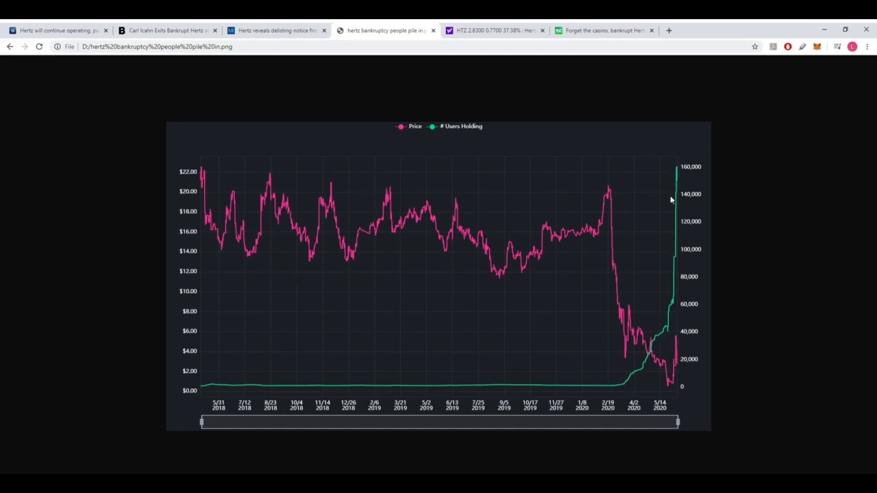
pyautogui.moveTo(641, 200)
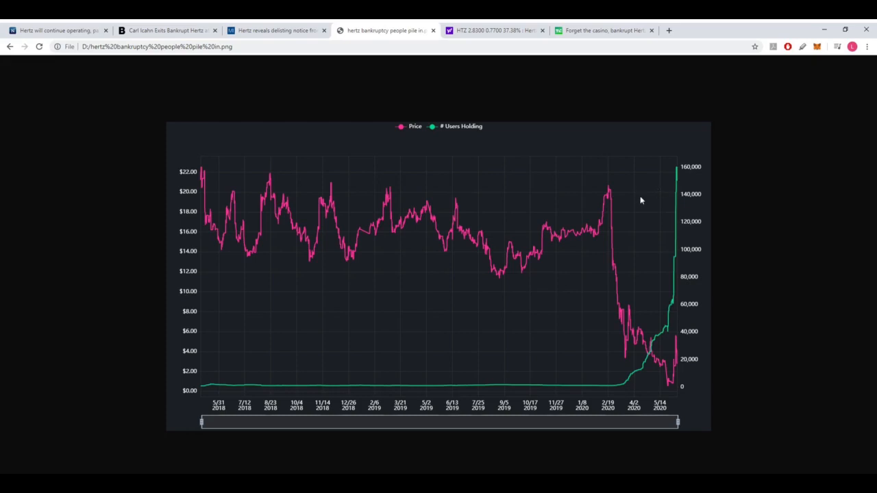
pyautogui.moveTo(548, 171)
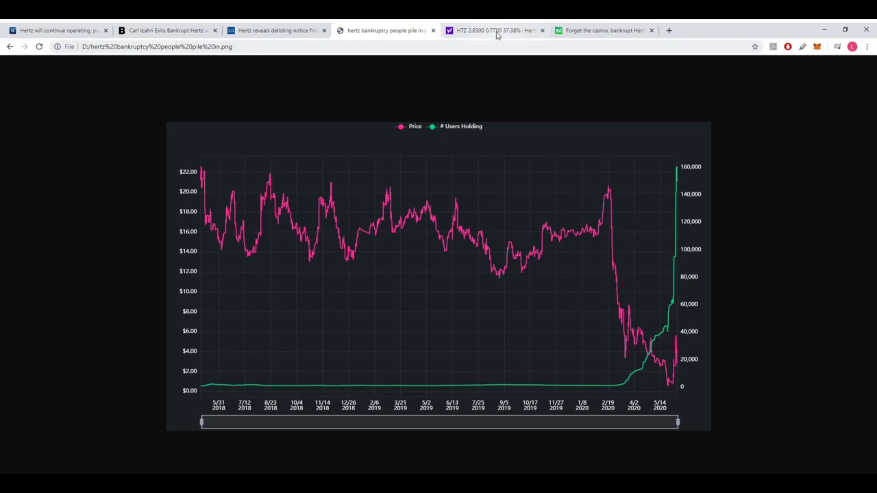
# Switch to the Hertz (HTZ) stock quote page on Yahoo Finance
pyautogui.click(493, 30)
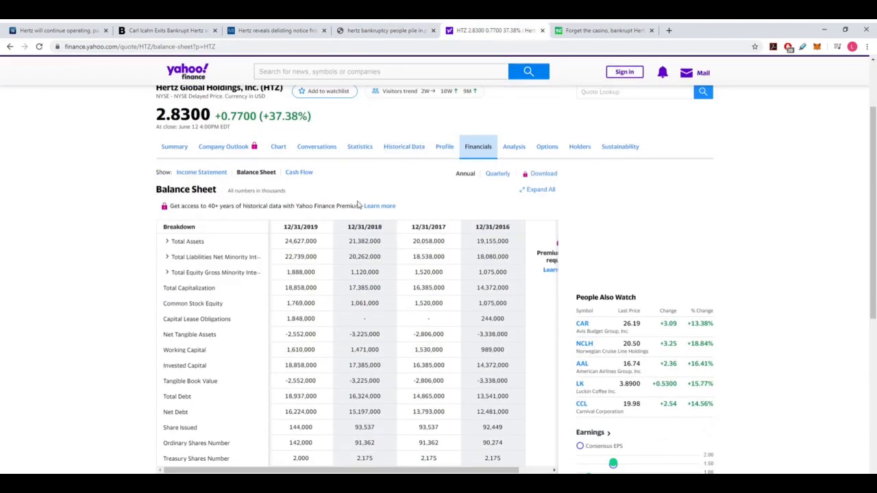
# Expand the Total Assets breakdown on the Hertz balance sheet, then switch to the TechCrunch article on Hertz selling $1 billion in stock
pyautogui.scroll(3)
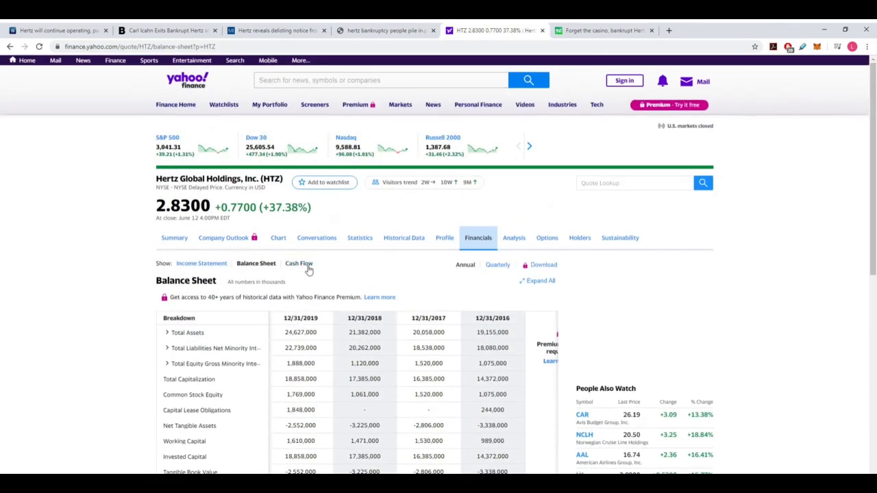
pyautogui.scroll(-3)
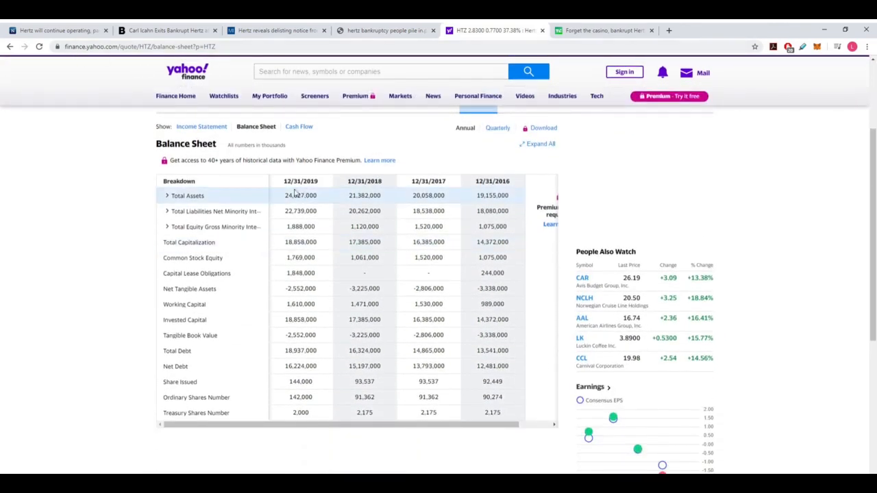
pyautogui.click(256, 126)
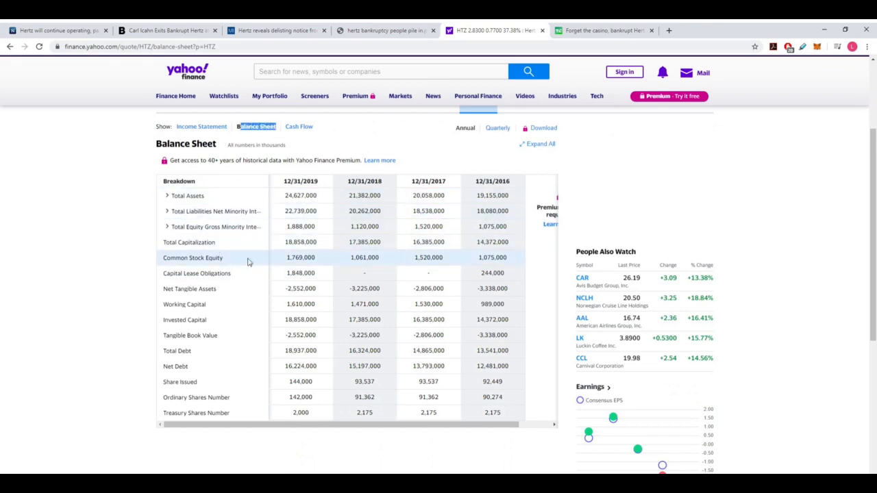
pyautogui.moveTo(187, 195)
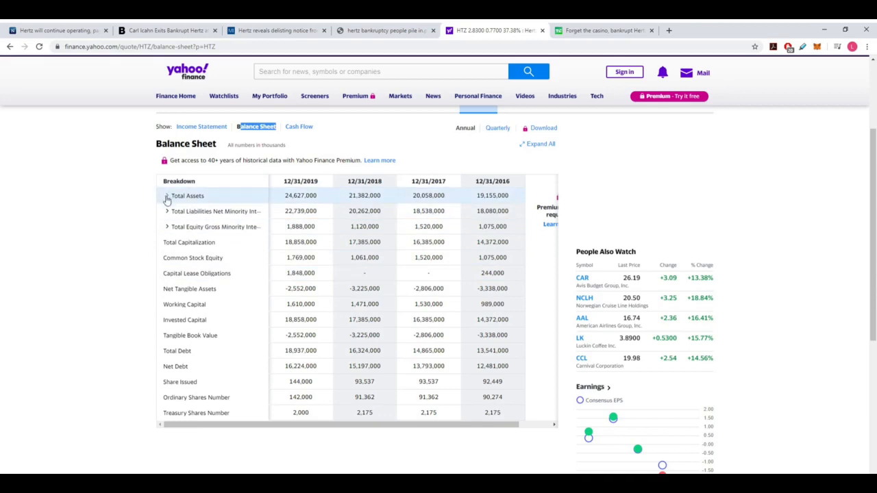
pyautogui.click(166, 196)
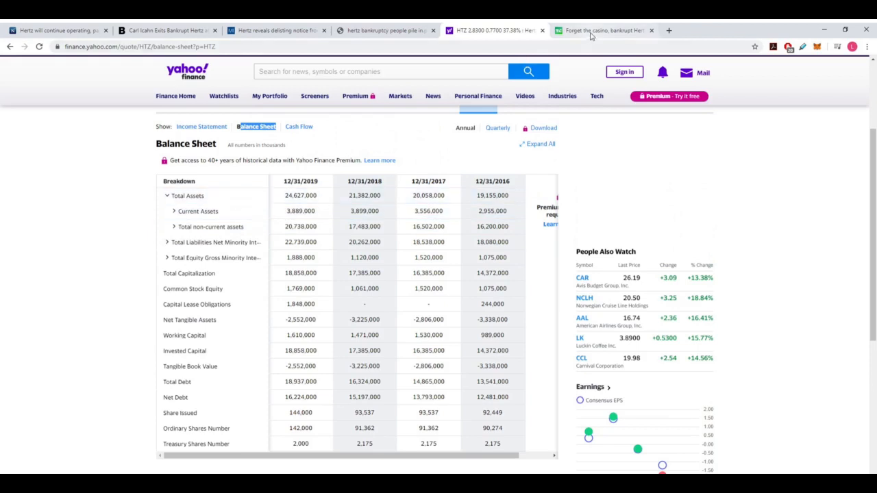
pyautogui.click(603, 30)
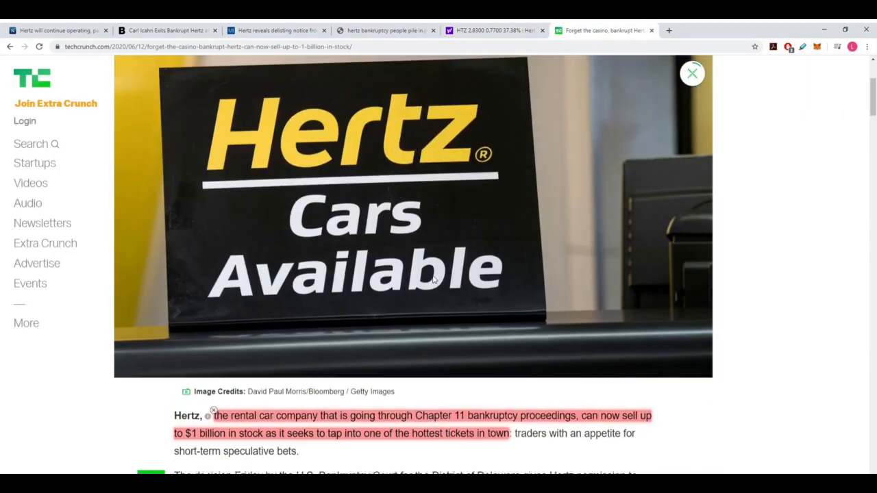
pyautogui.scroll(-3)
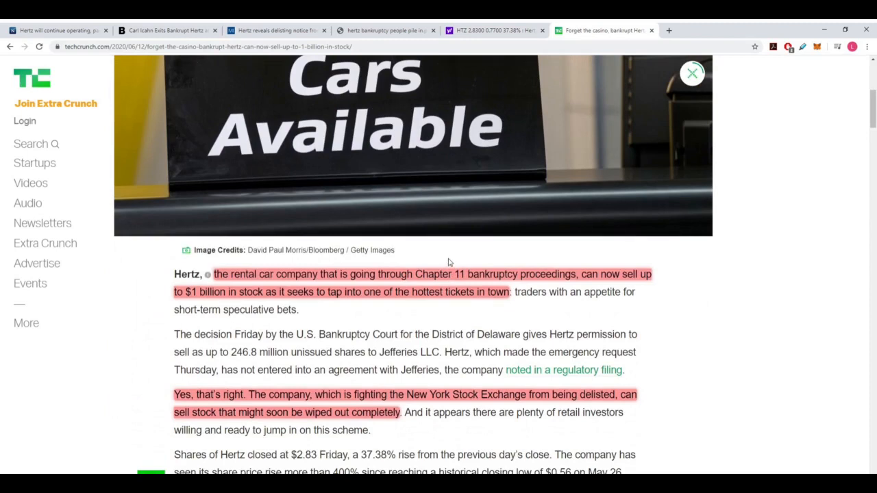
pyautogui.scroll(3)
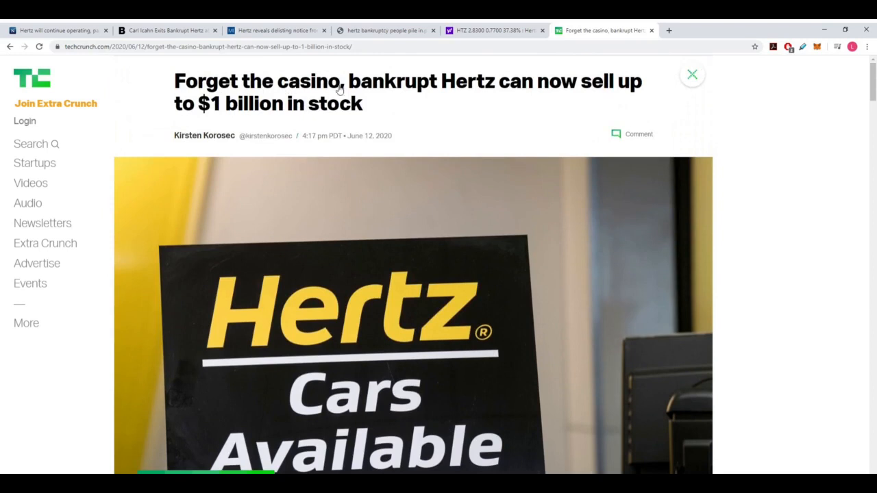
pyautogui.moveTo(285, 115)
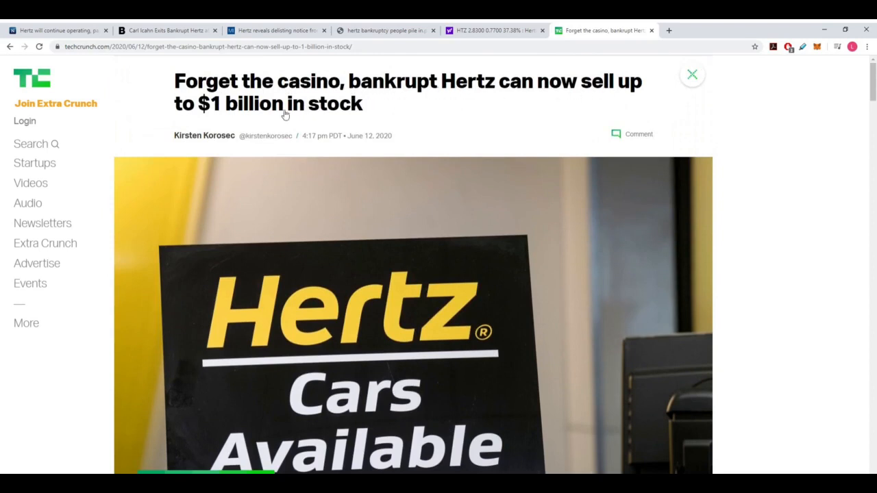
pyautogui.scroll(-3)
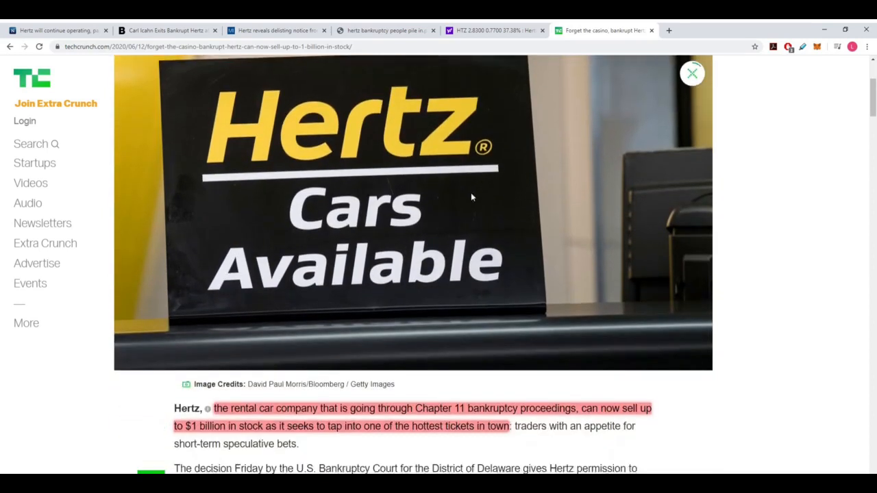
pyautogui.scroll(-3)
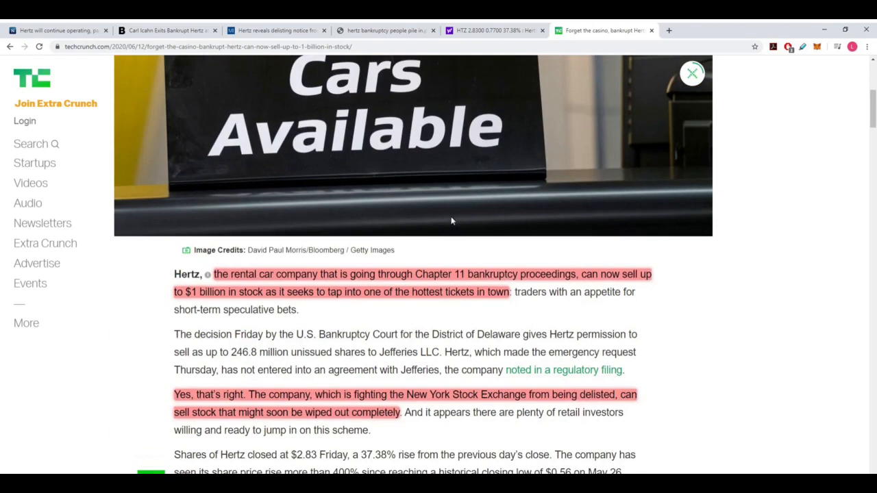
pyautogui.scroll(-3)
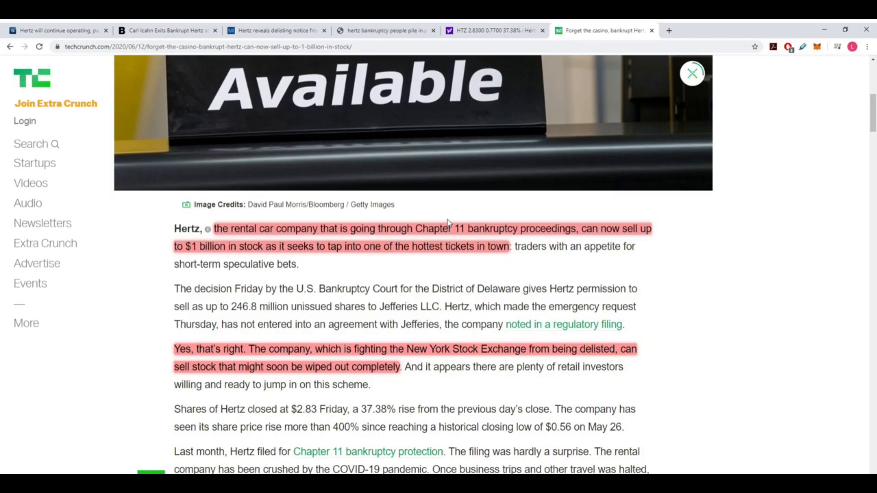
pyautogui.moveTo(252, 218)
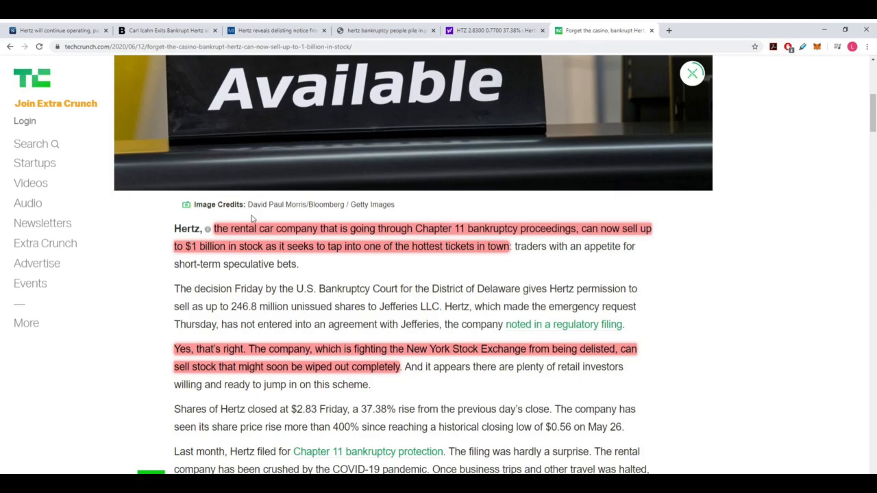
pyautogui.moveTo(372, 239)
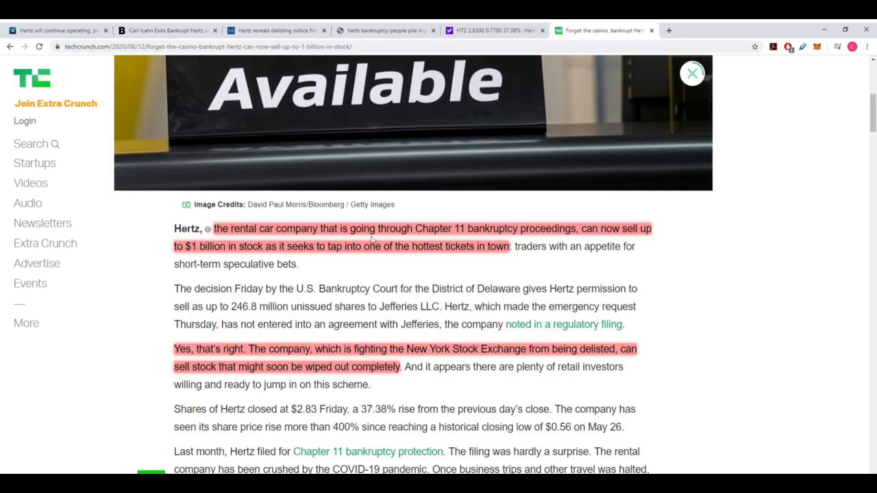
pyautogui.moveTo(599, 237)
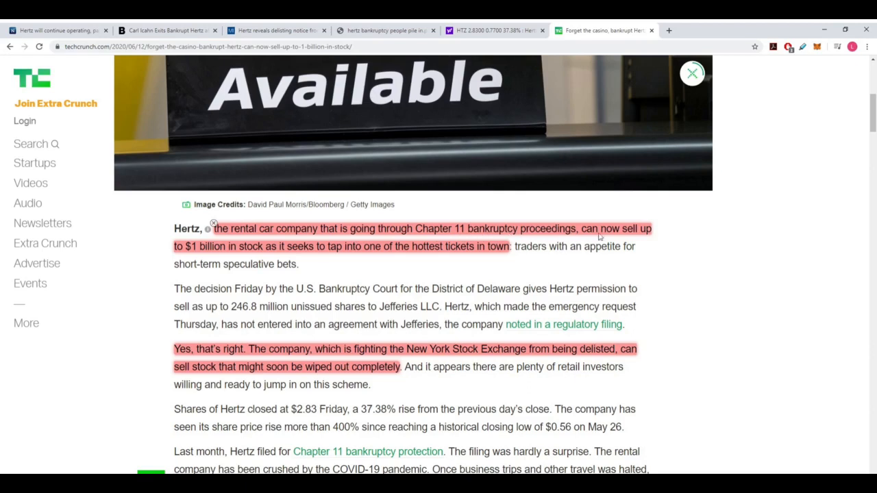
pyautogui.moveTo(238, 255)
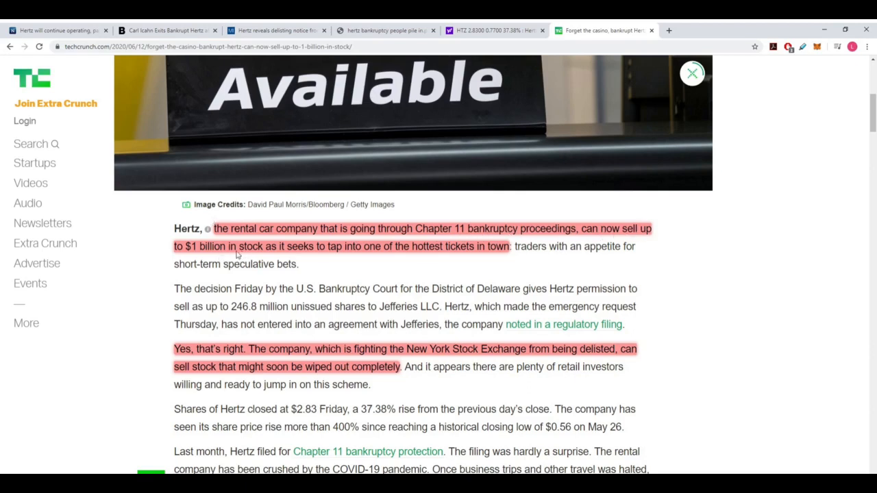
pyautogui.moveTo(390, 257)
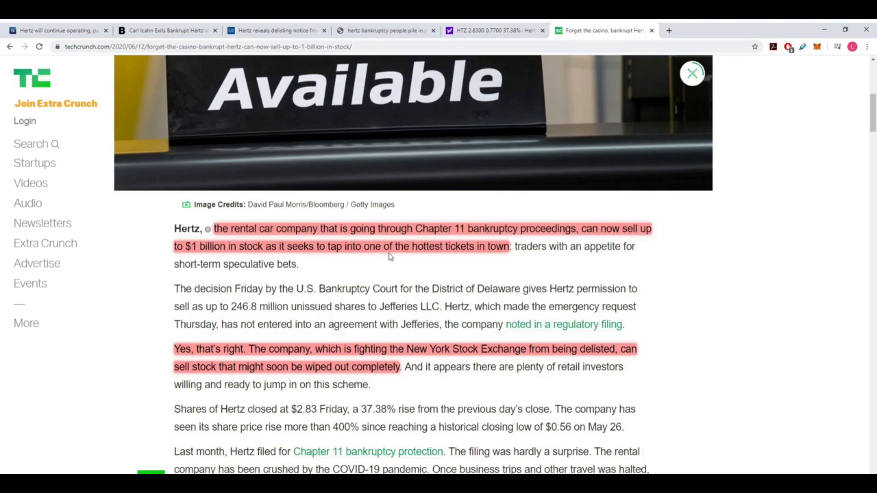
pyautogui.scroll(-3)
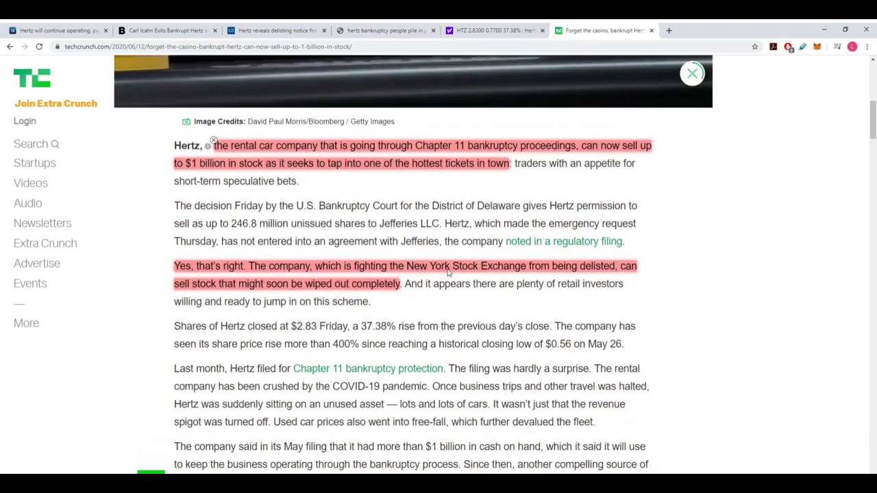
pyautogui.scroll(-3)
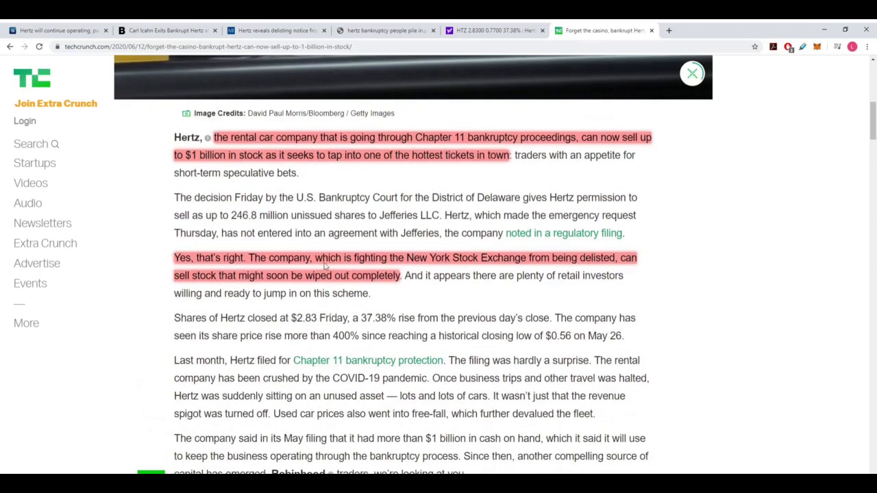
pyautogui.moveTo(596, 259)
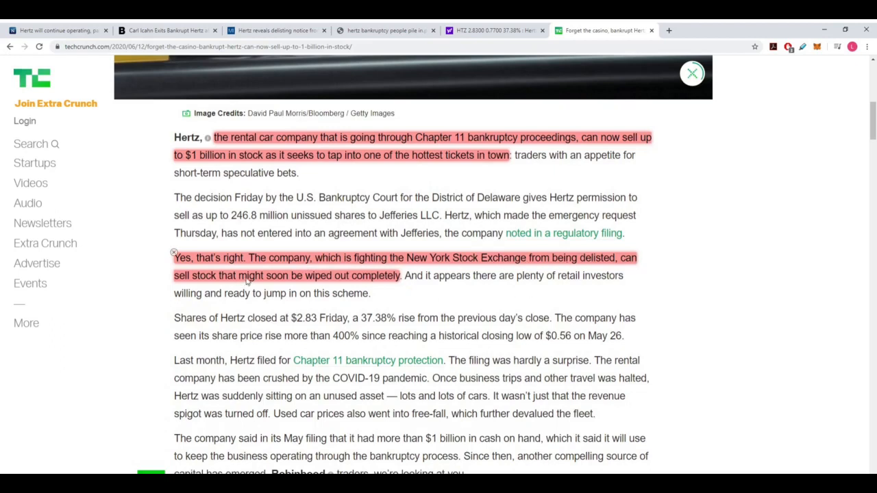
pyautogui.scroll(3)
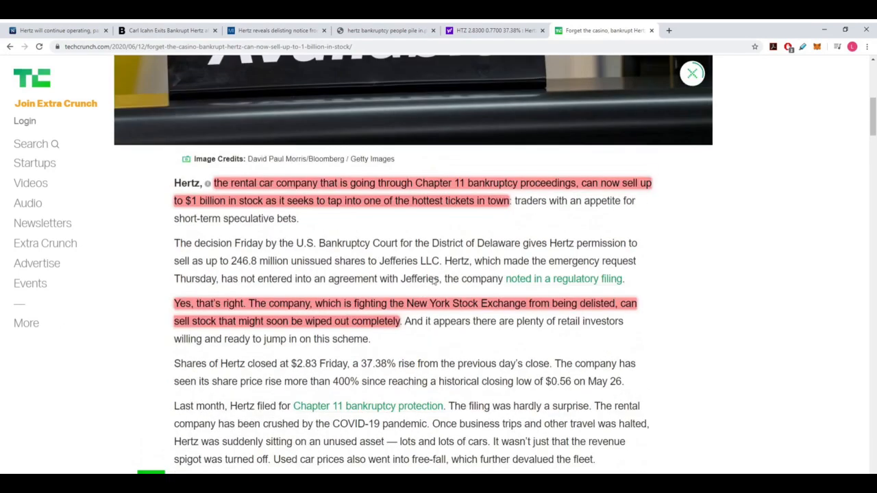
pyautogui.moveTo(449, 264)
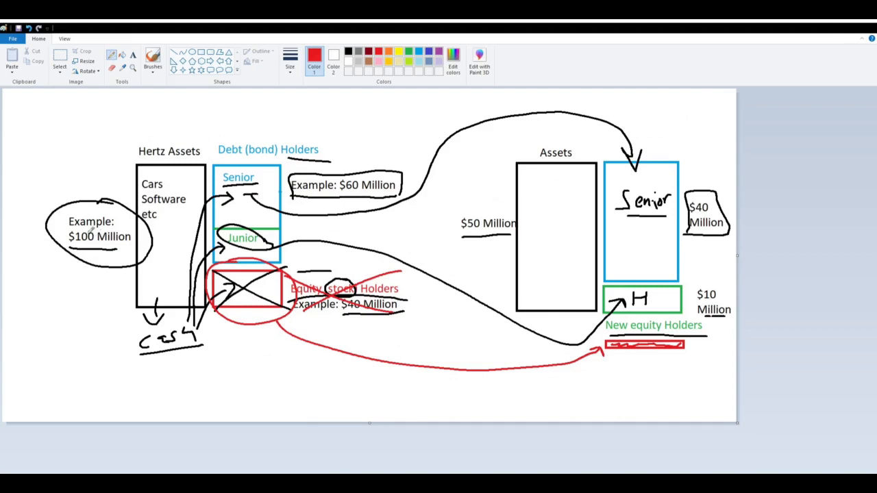
# Draw a red arrow and dollar sign left of Hertz Assets, write 'Stocks' in red, and link it to the dollar sign
pyautogui.moveTo(65, 274); pyautogui.dragTo(57, 302)
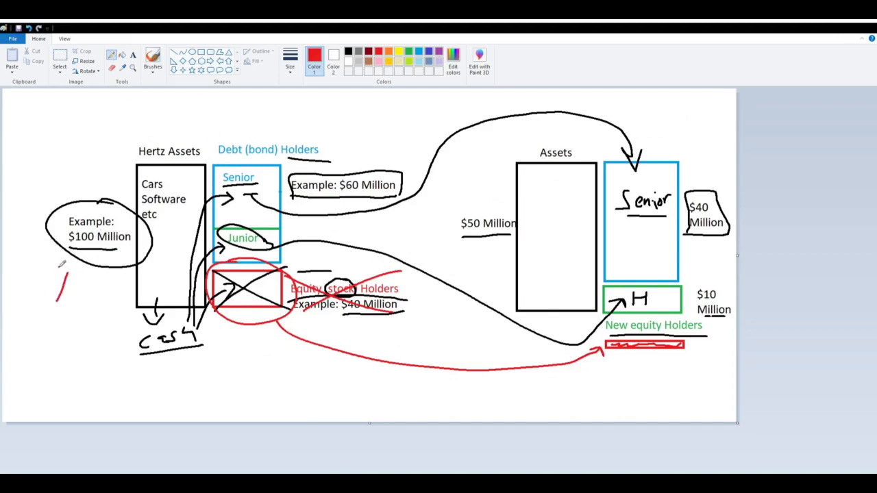
pyautogui.moveTo(62, 281); pyautogui.dragTo(51, 336)
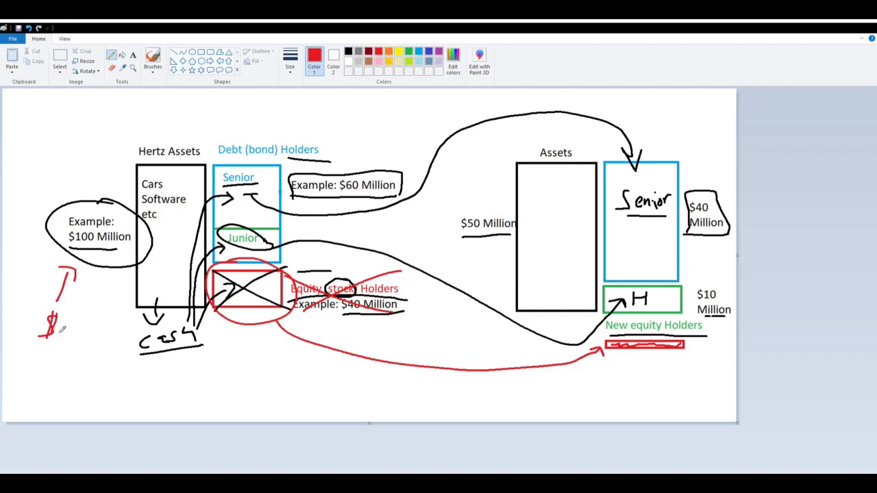
pyautogui.moveTo(236, 356); pyautogui.dragTo(274, 342)
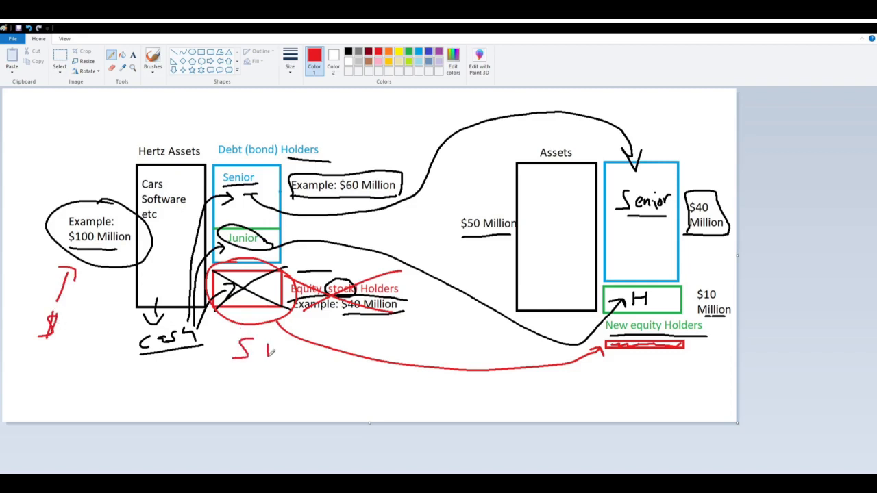
pyautogui.moveTo(257, 353); pyautogui.dragTo(305, 349)
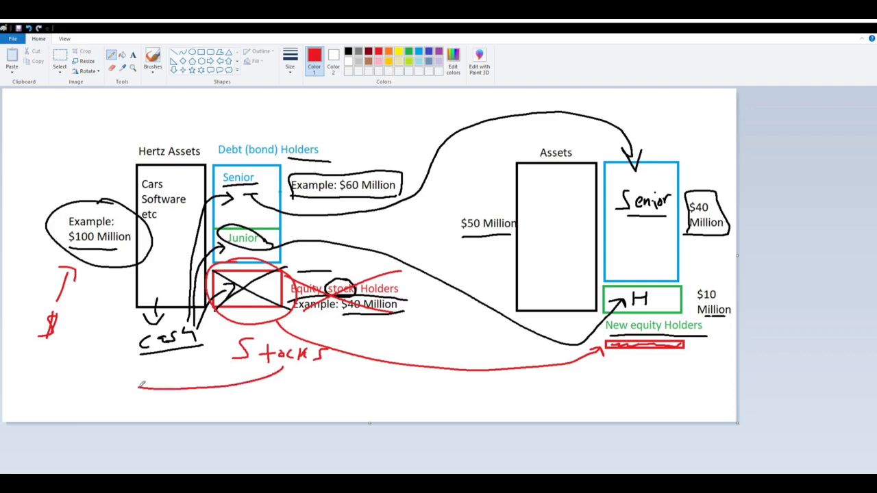
pyautogui.moveTo(141, 384); pyautogui.dragTo(51, 336)
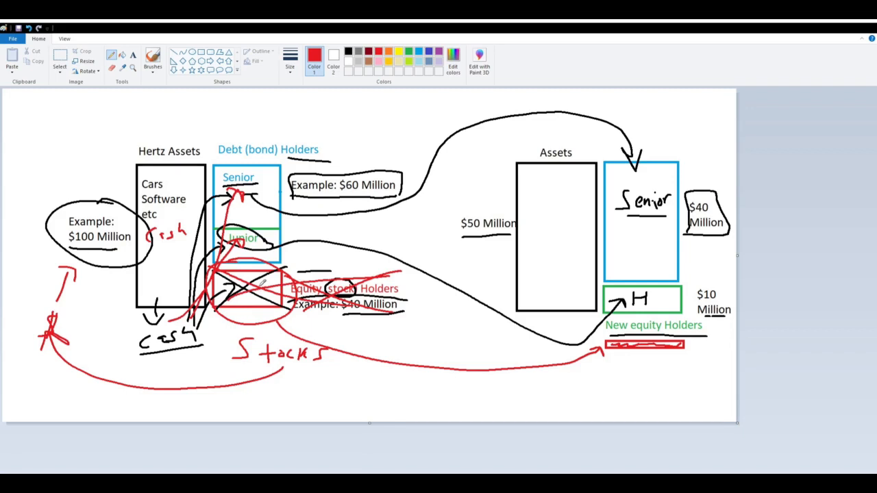
pyautogui.moveTo(824, 27)
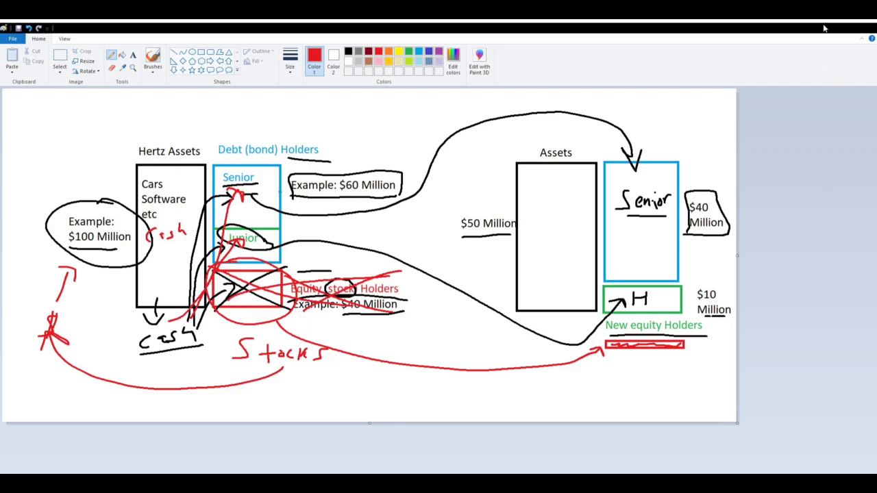